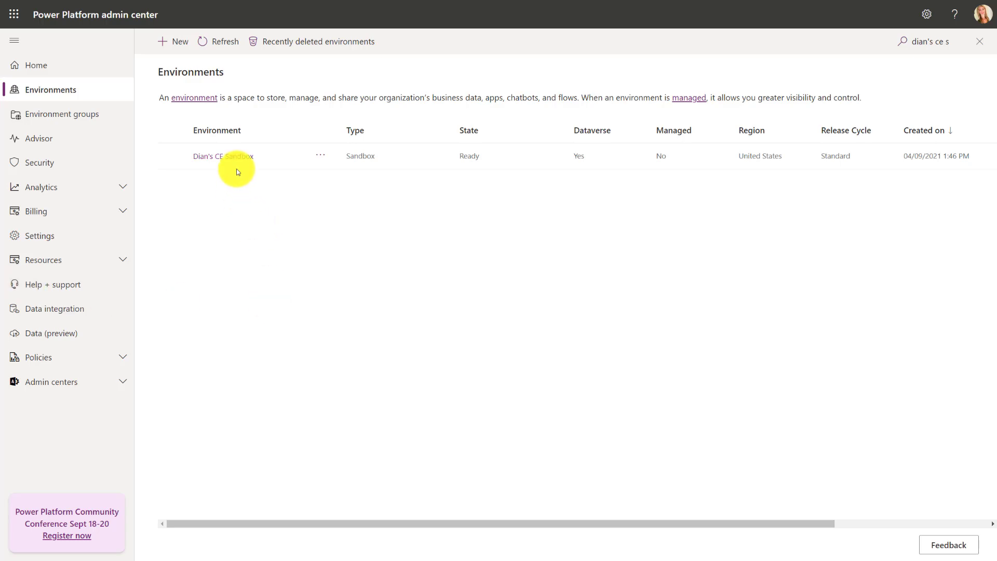
Step: Open the sandbox environment's details and highlight its 2024 release wave 2 update
click(222, 155)
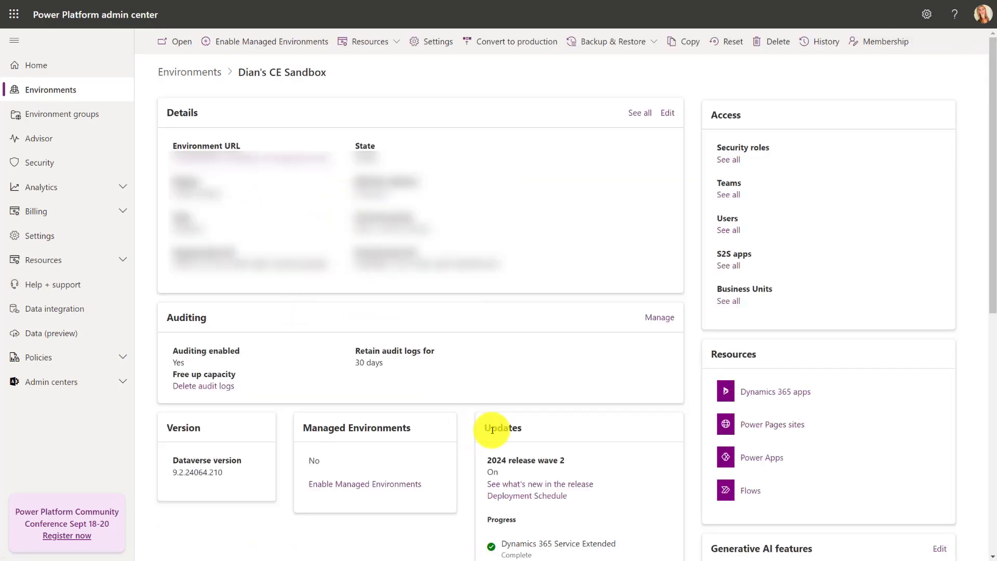
scroll(down, 3)
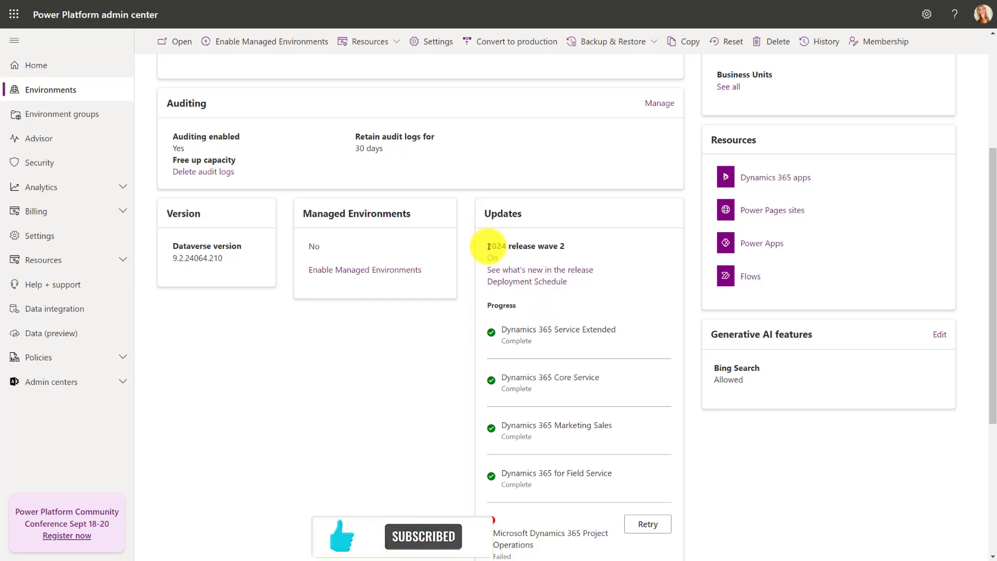
triple_click(525, 246)
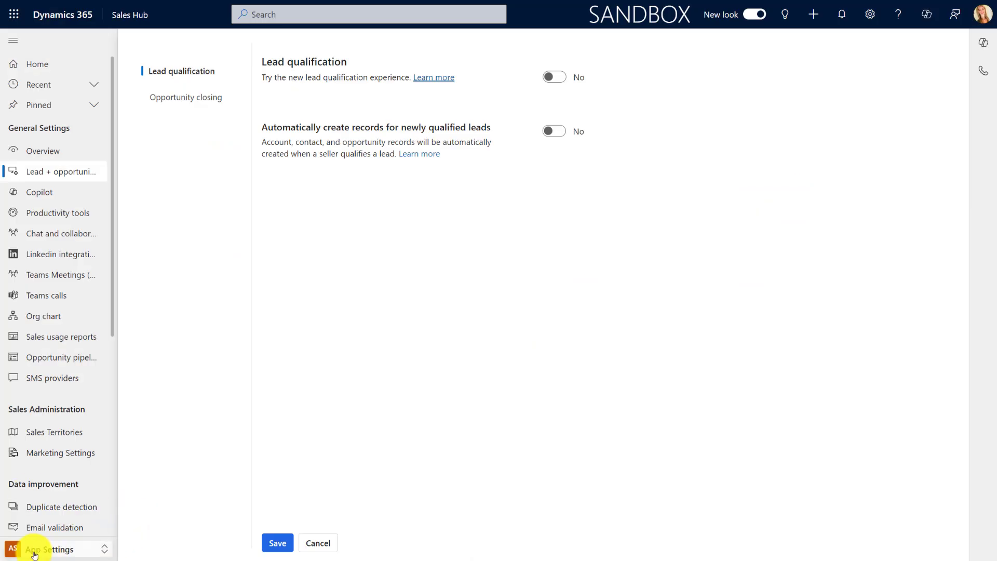
mouse_move(73, 530)
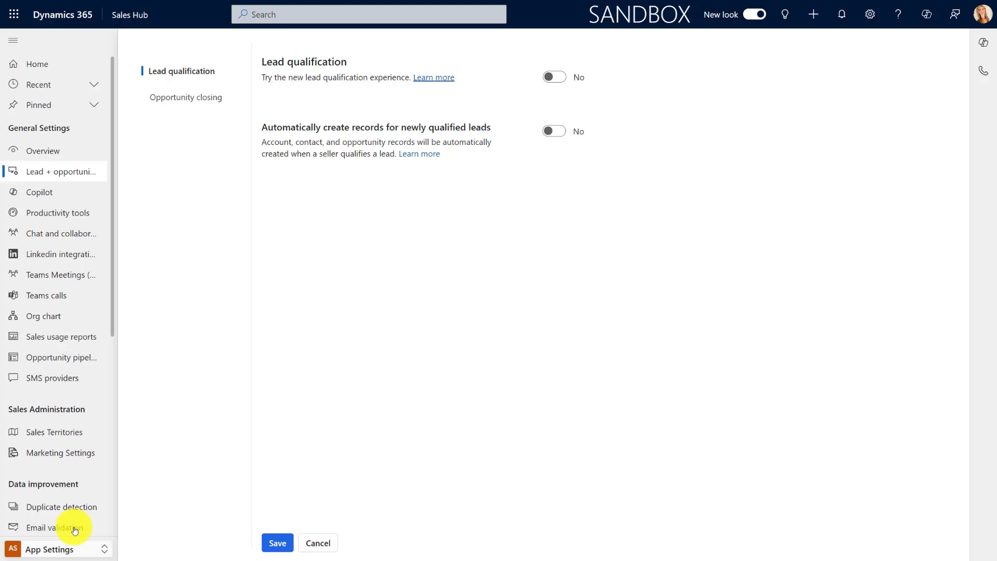
mouse_move(60, 171)
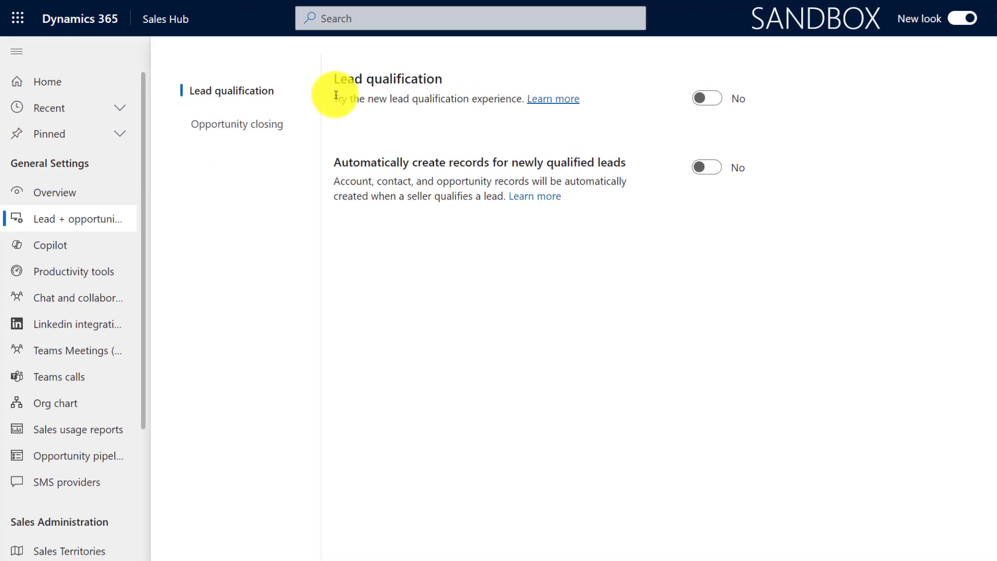
drag(336, 98, 522, 99)
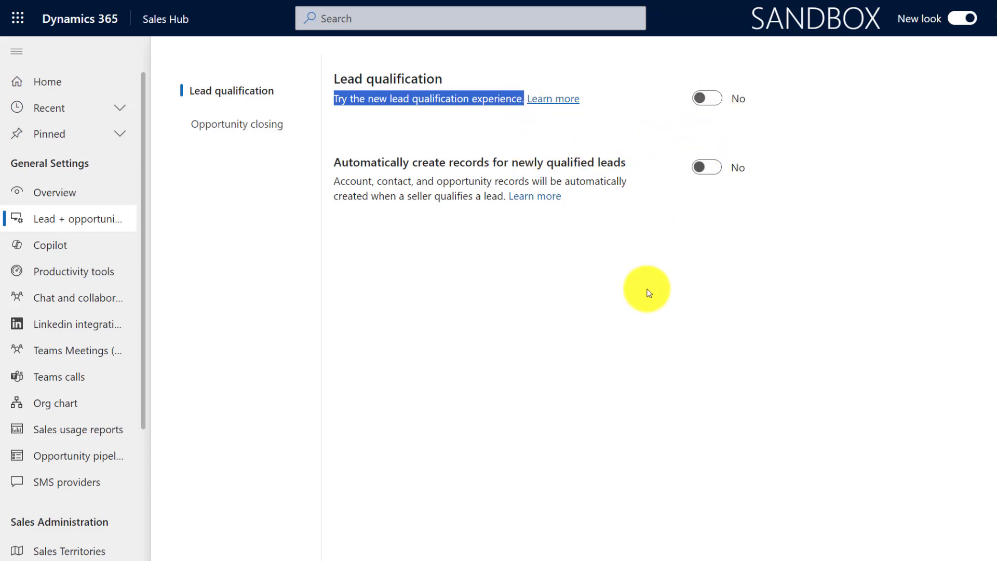
mouse_move(364, 194)
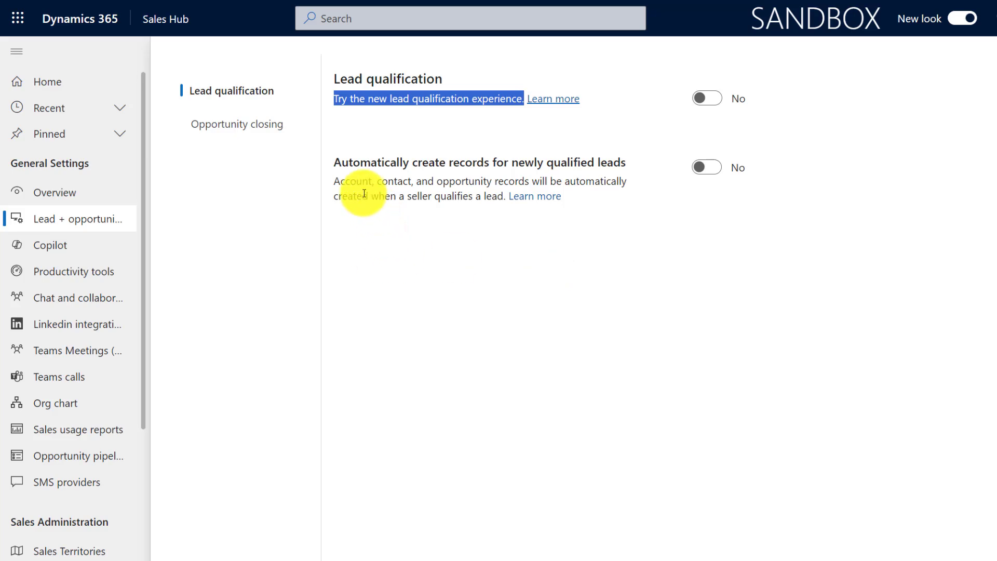
mouse_move(520, 167)
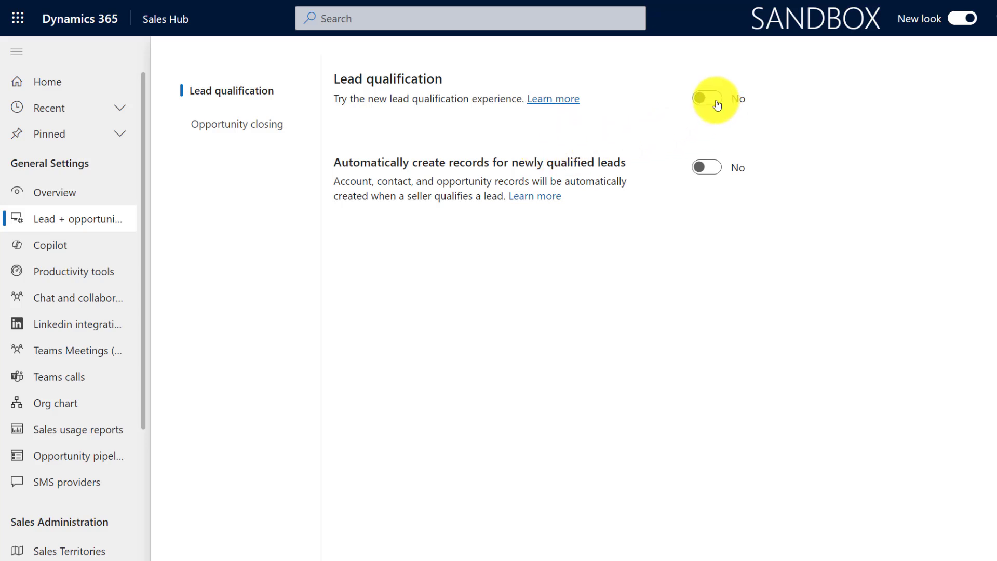
Step: Switch Lead qualification to Yes, keeping Seller selected for Account, Contact and Opportunity
click(706, 98)
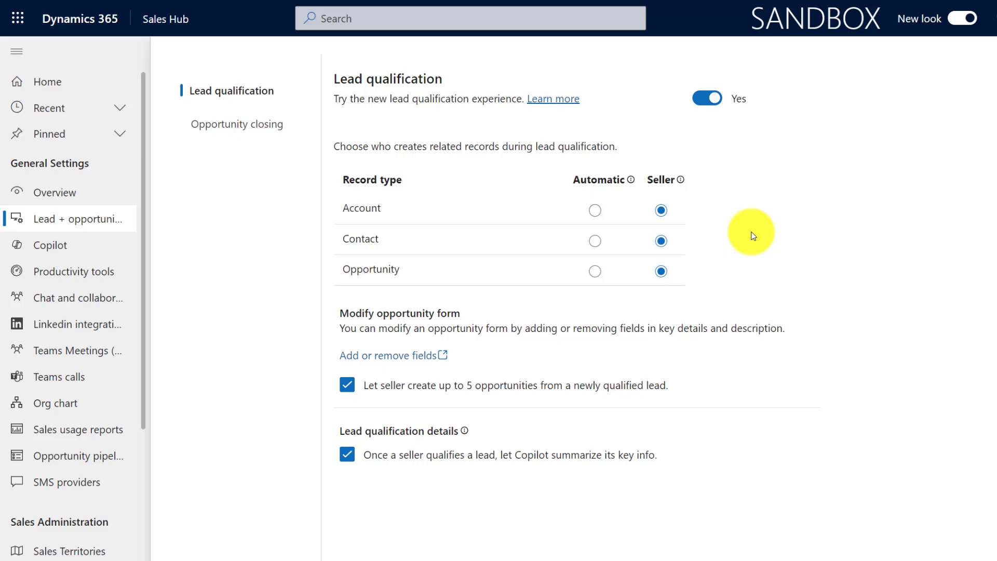
mouse_move(780, 265)
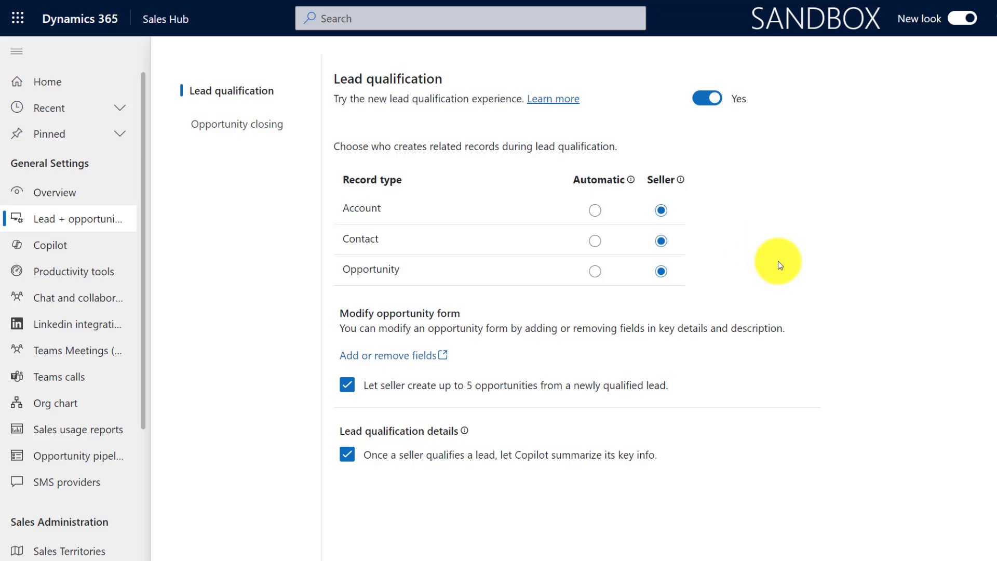
mouse_move(775, 257)
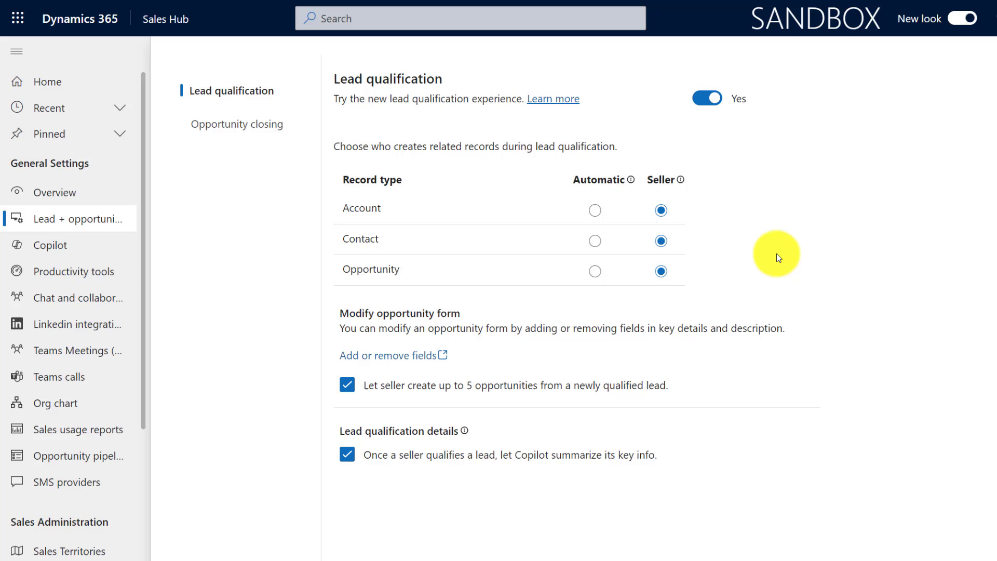
mouse_move(501, 192)
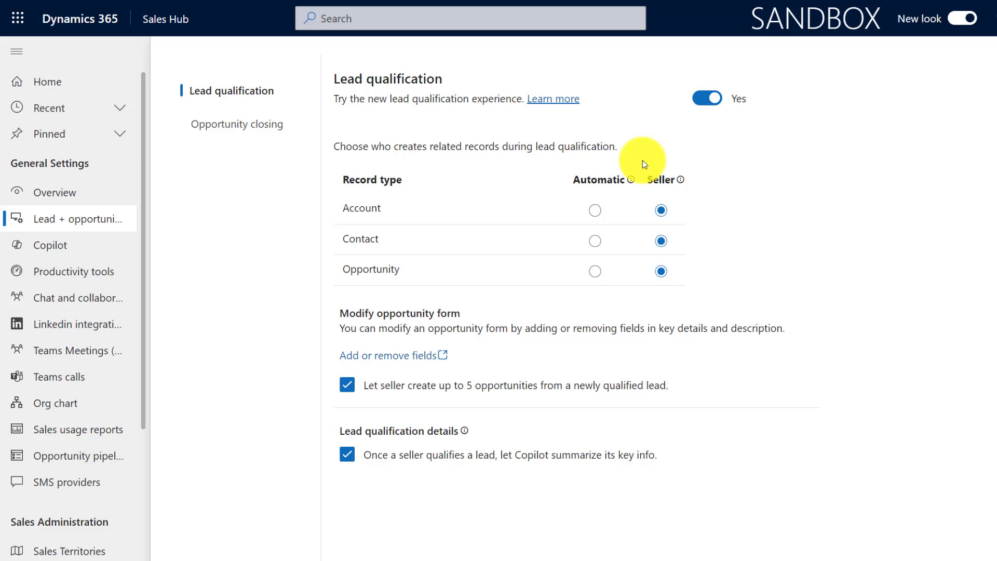
mouse_move(508, 171)
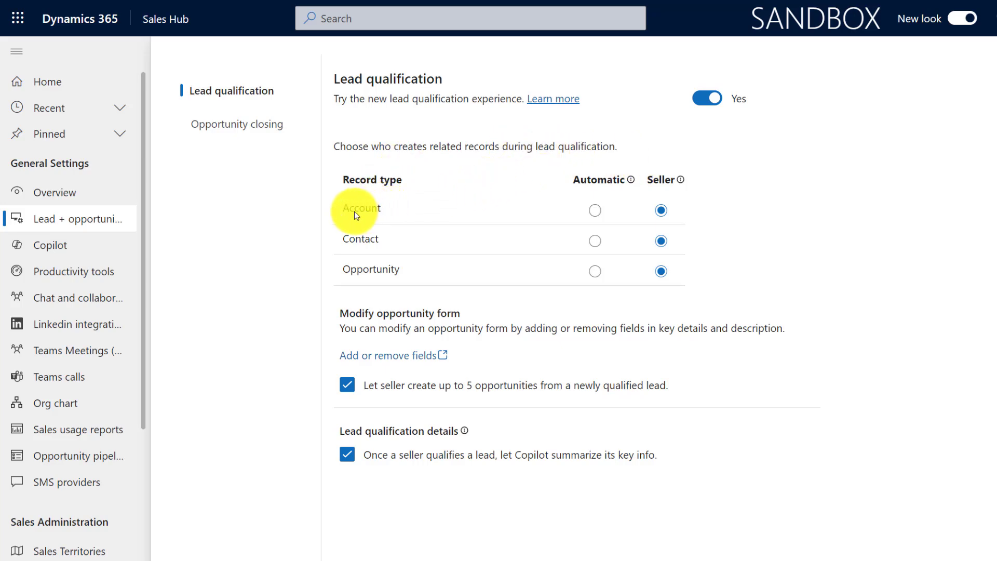
mouse_move(375, 282)
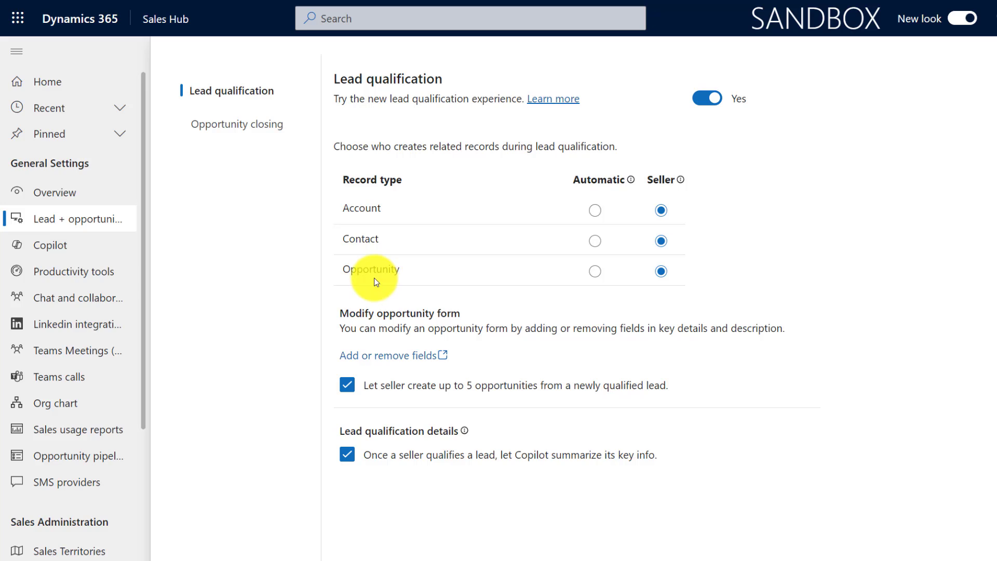
mouse_move(661, 209)
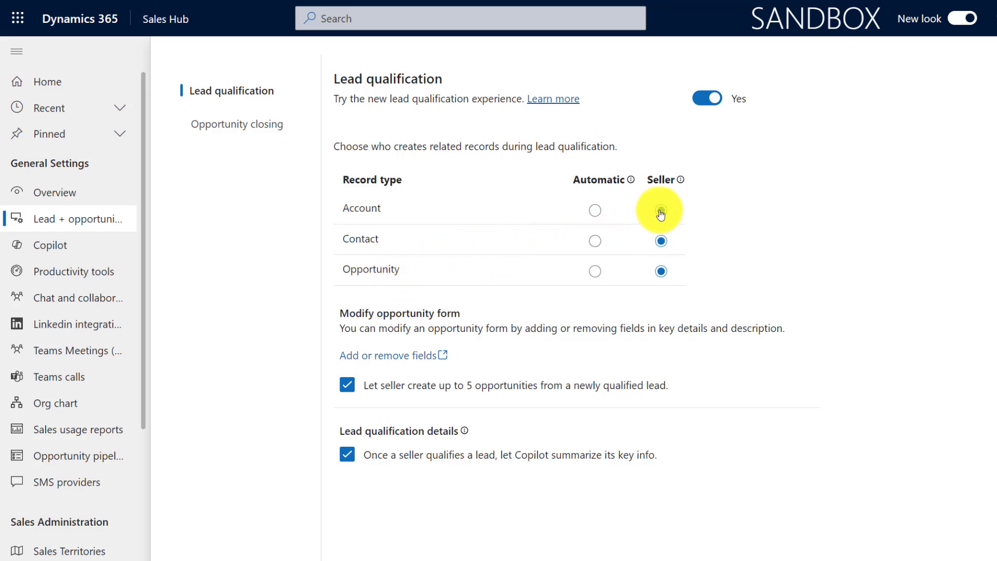
click(660, 210)
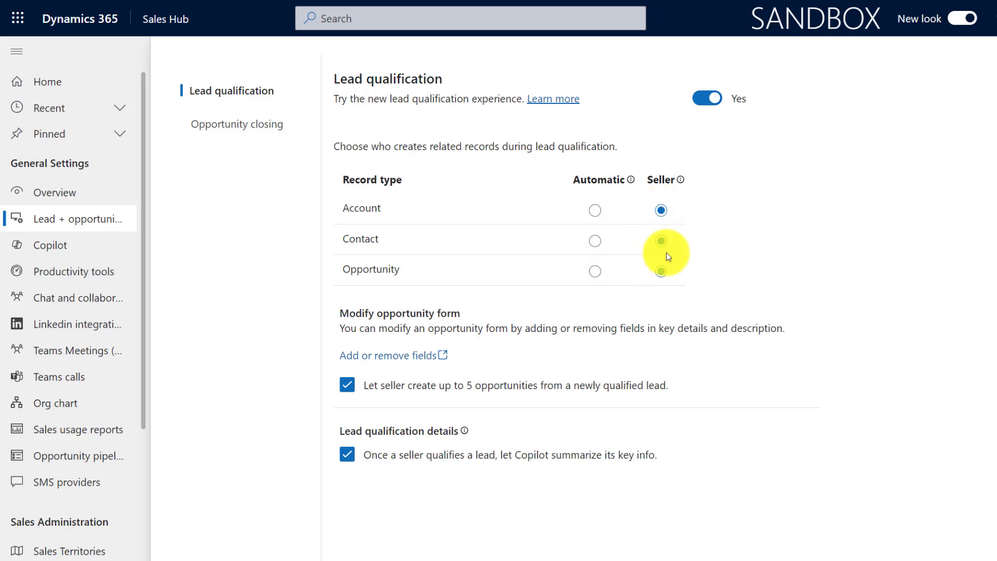
click(660, 271)
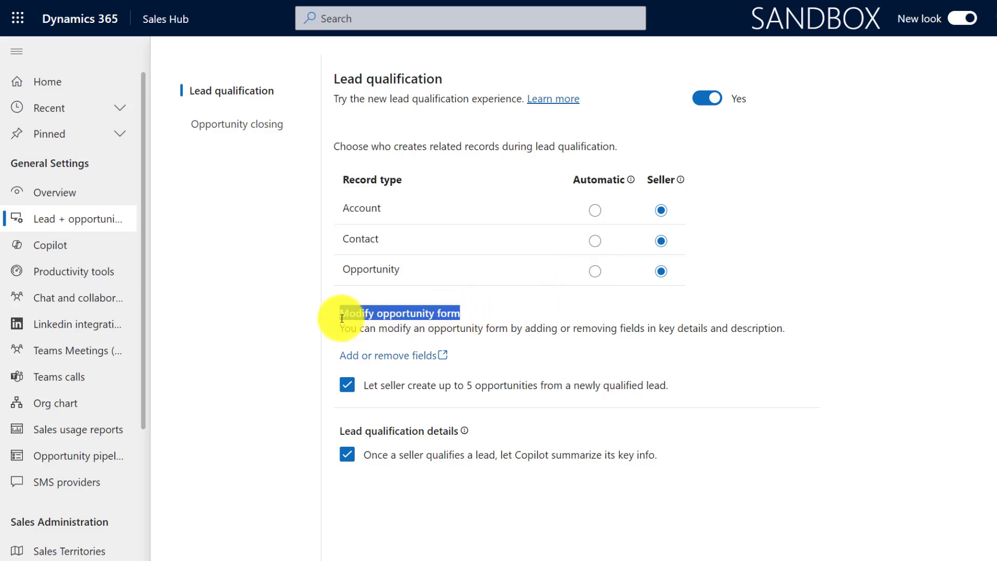
click(594, 271)
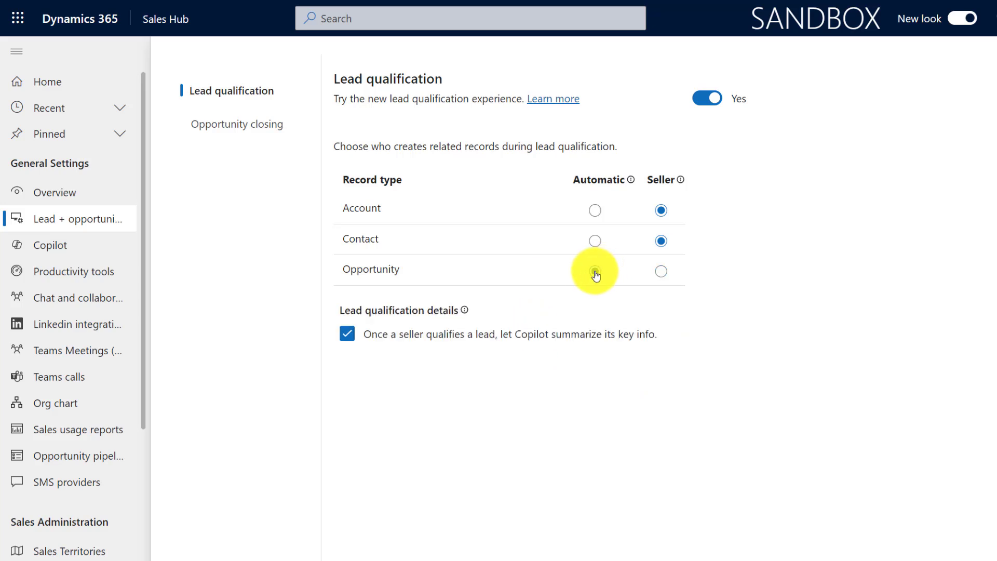
click(594, 271)
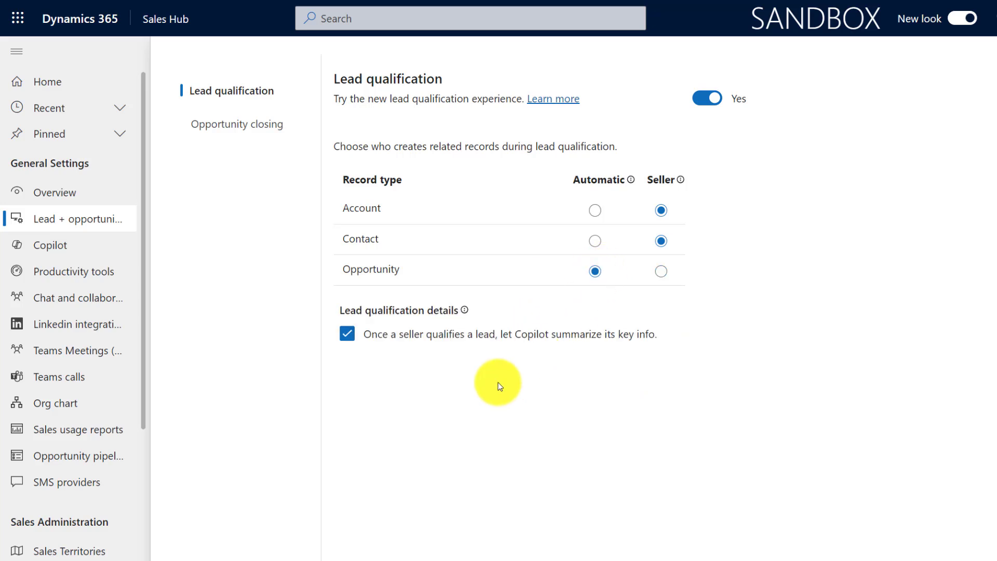
mouse_move(403, 310)
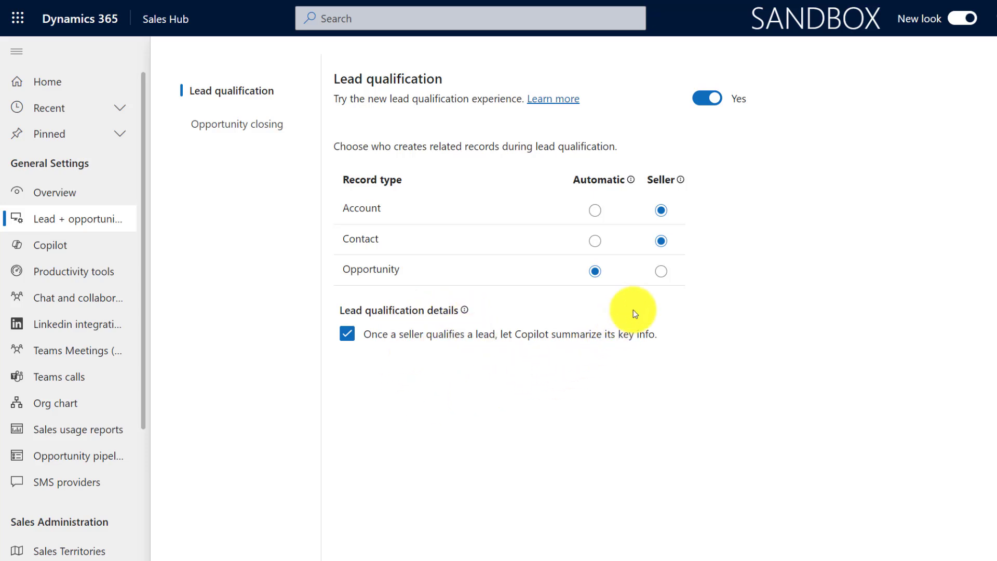
click(661, 271)
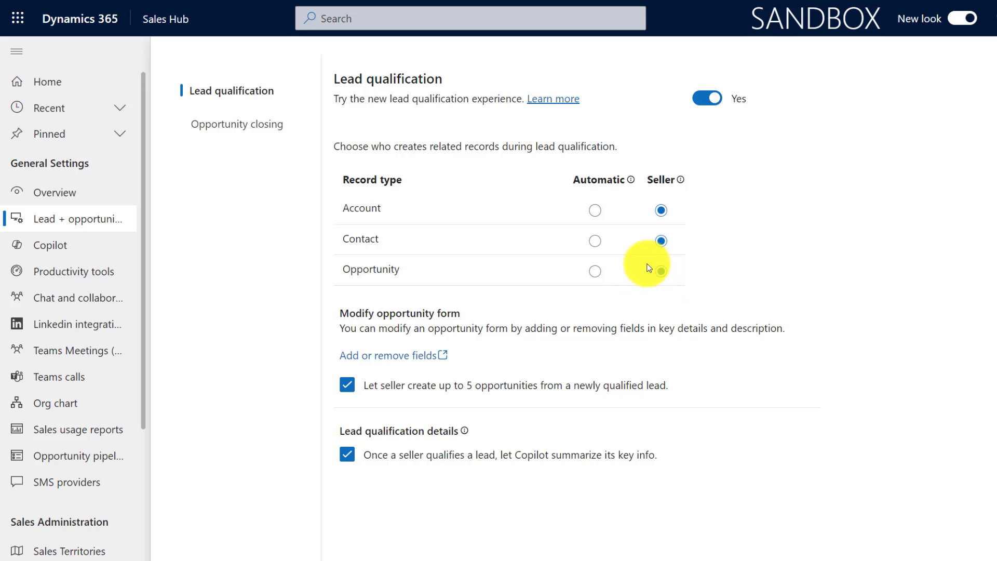
click(594, 210)
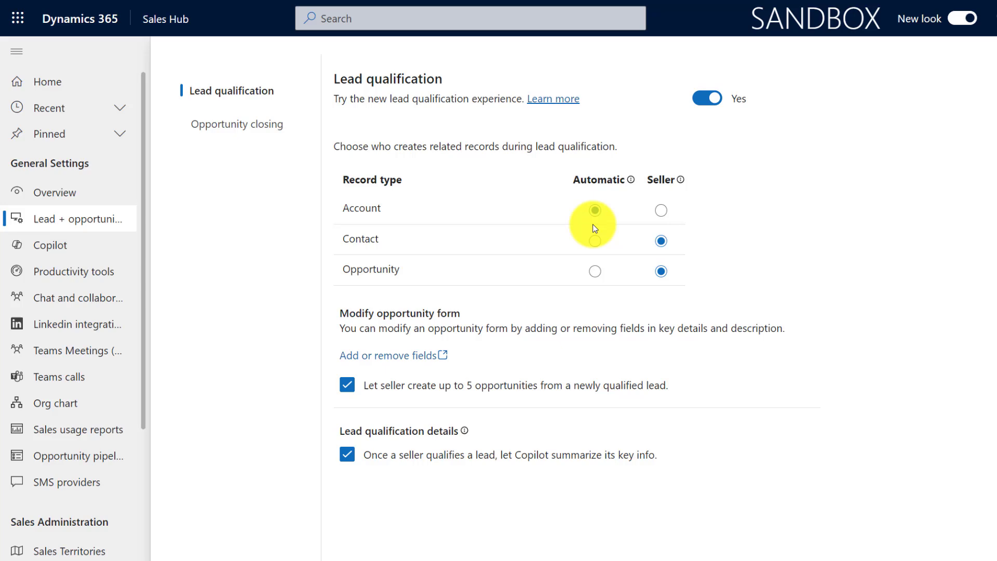
click(594, 210)
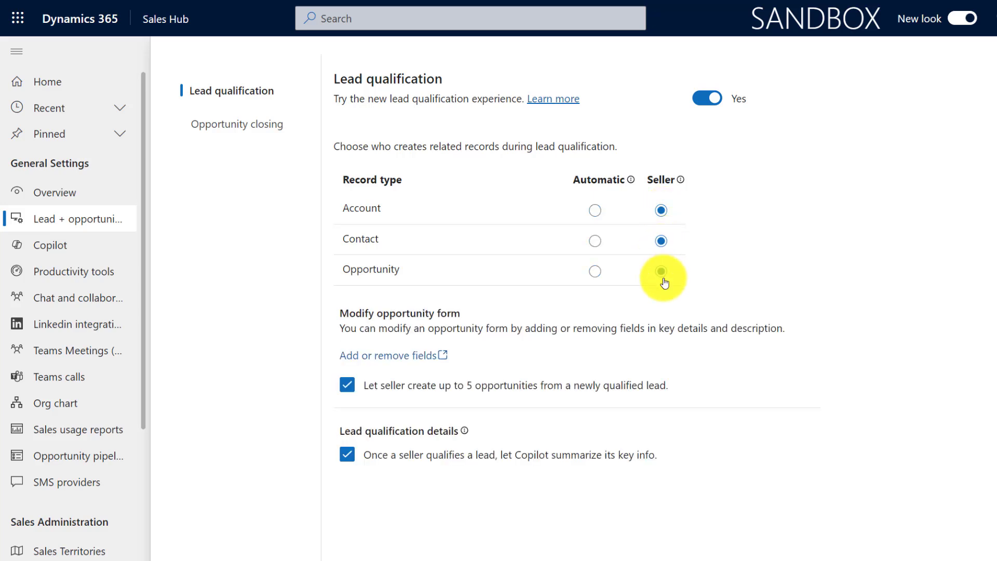
click(660, 271)
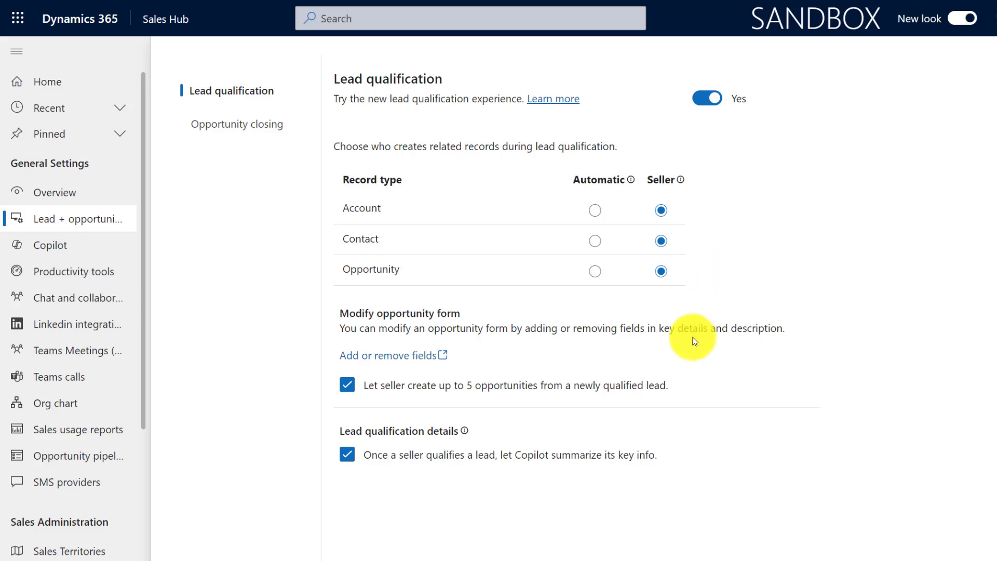
mouse_move(342, 317)
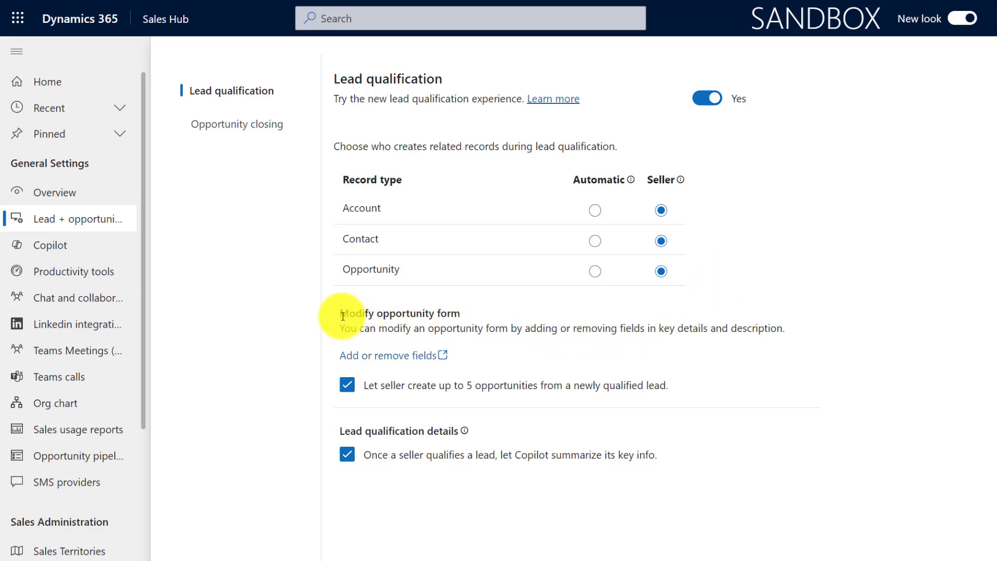
mouse_move(545, 353)
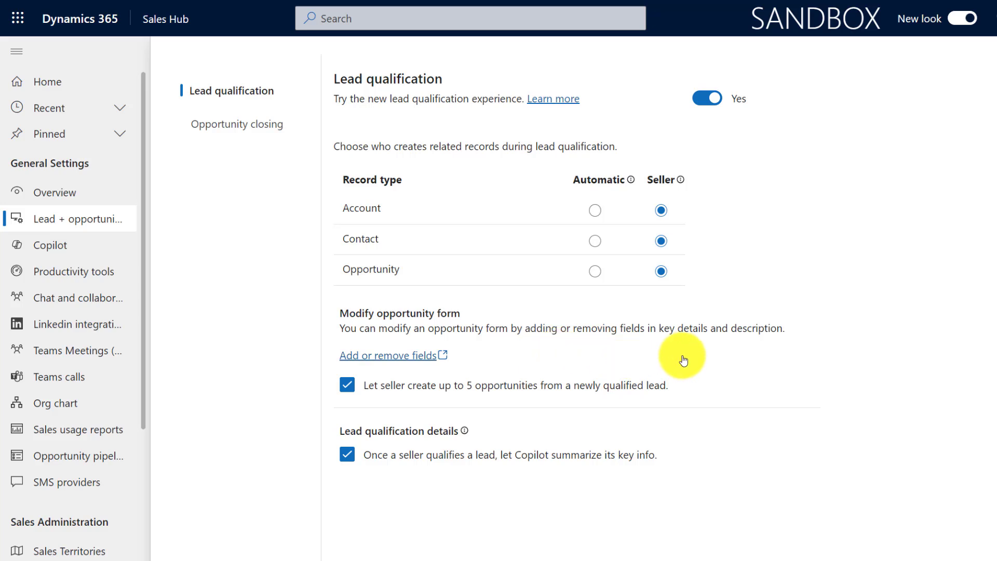
mouse_move(757, 359)
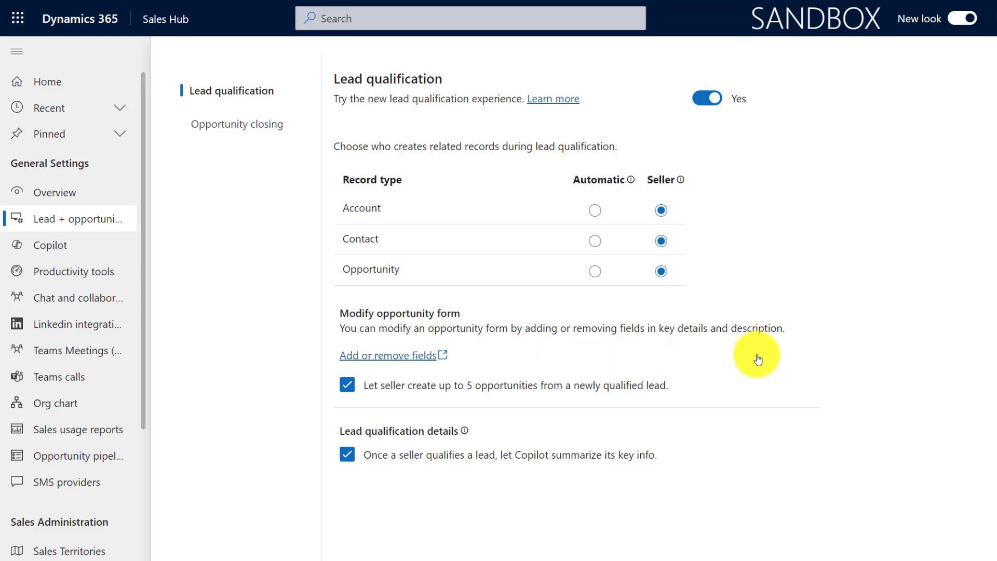
mouse_move(569, 358)
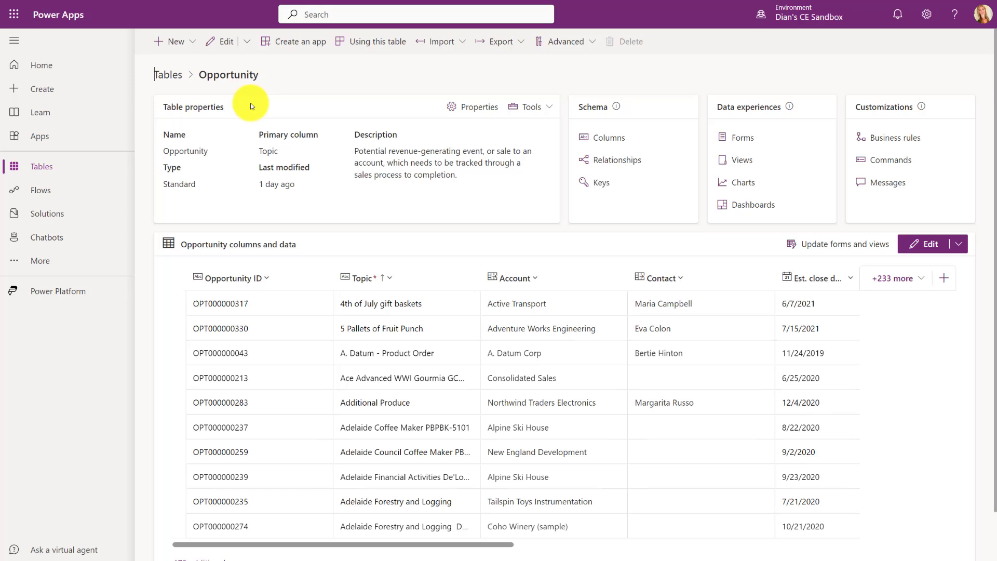
mouse_move(354, 86)
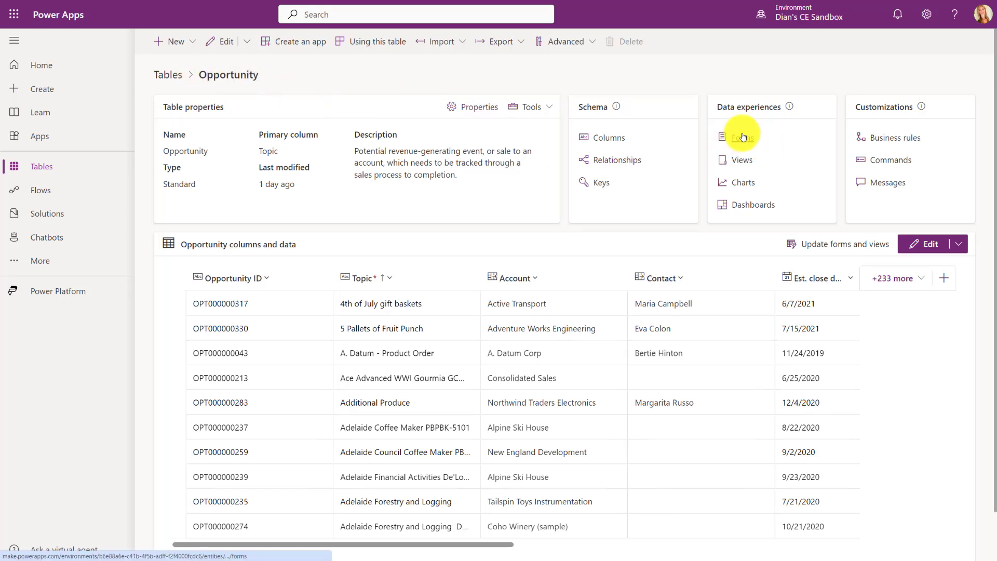
Step: Open the Opportunity table's forms and the 'Opportunity qualify lead form'
click(741, 137)
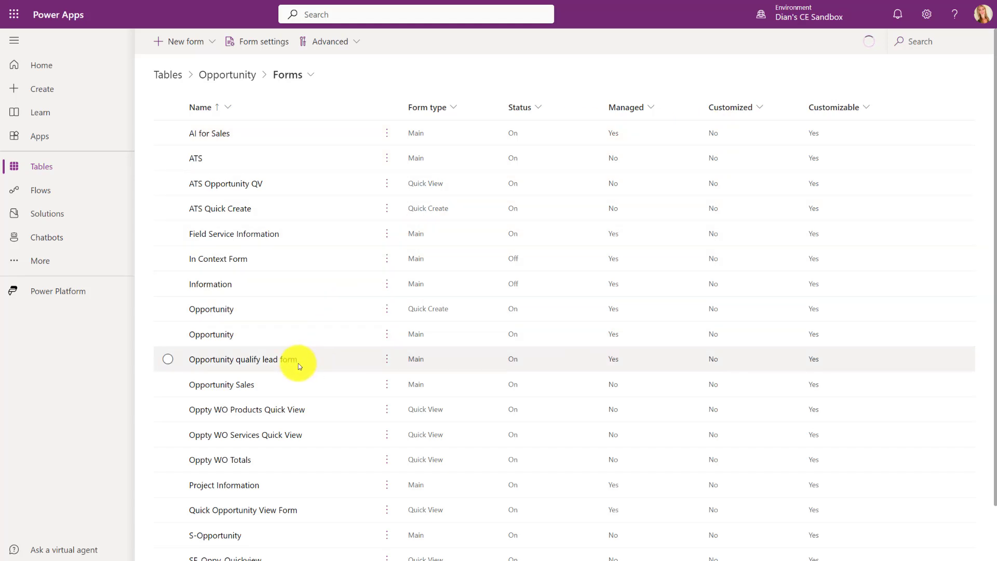
click(169, 359)
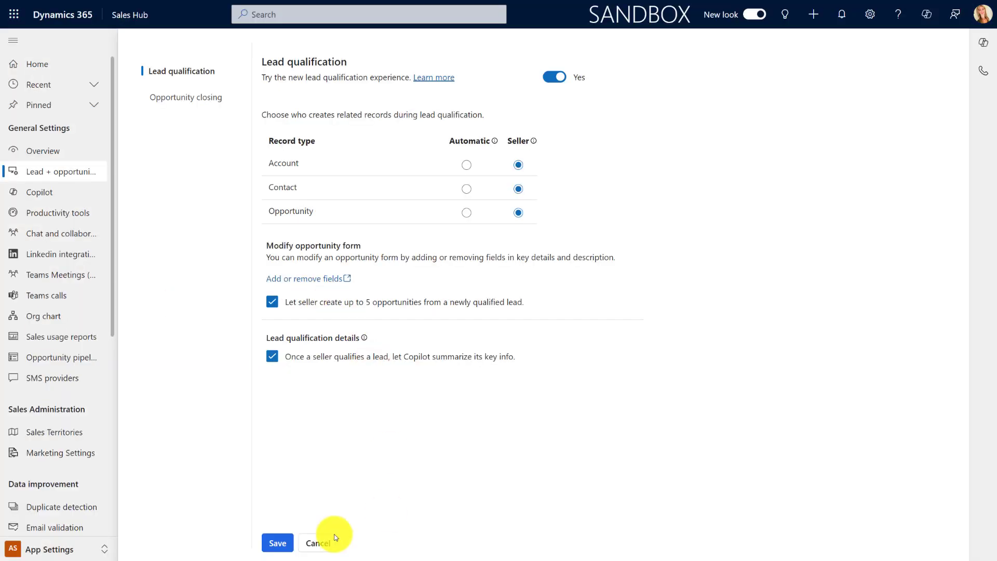
Step: Save the settings, then untick and retick 'Let seller create up to 5 opportunities'
click(276, 543)
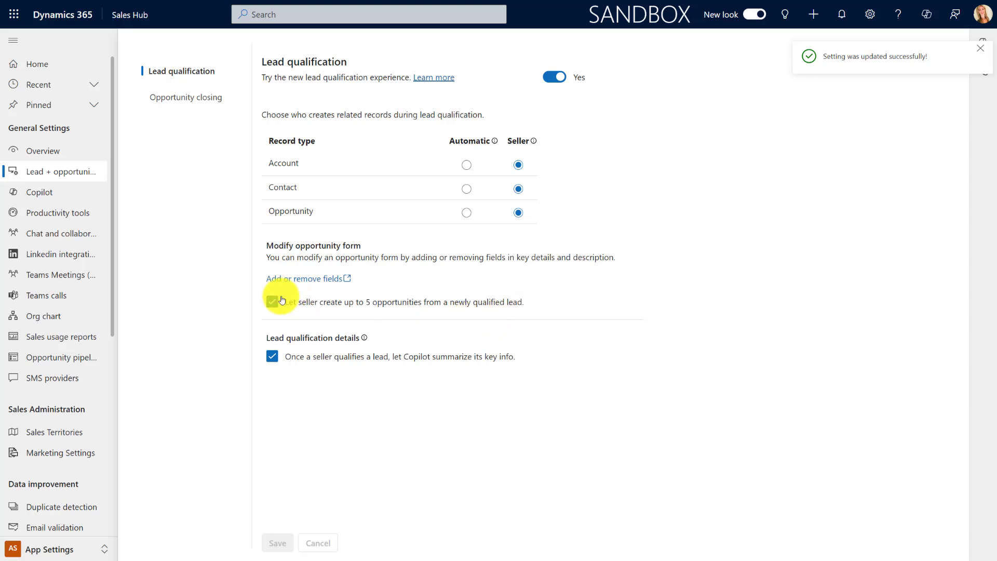
click(272, 301)
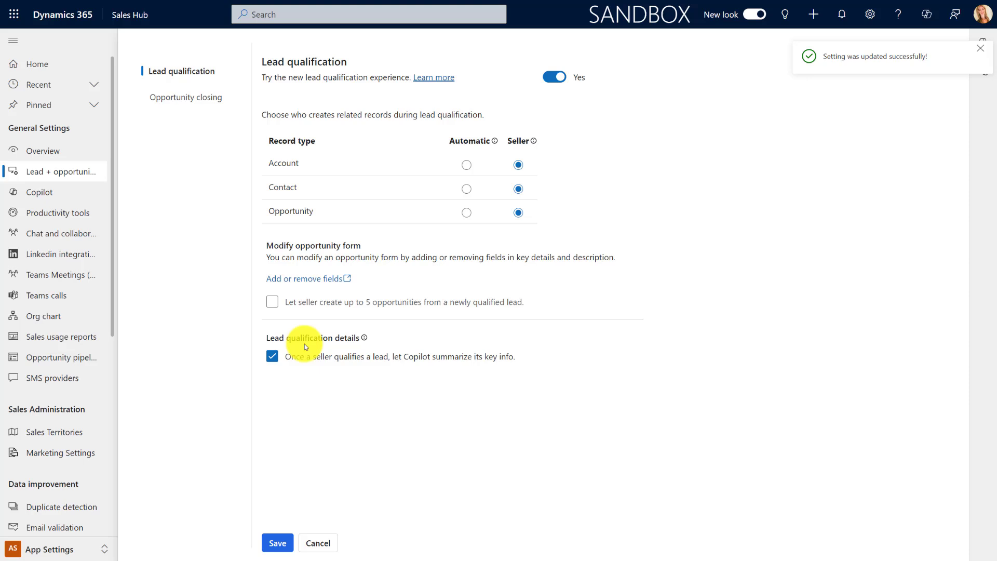
click(272, 301)
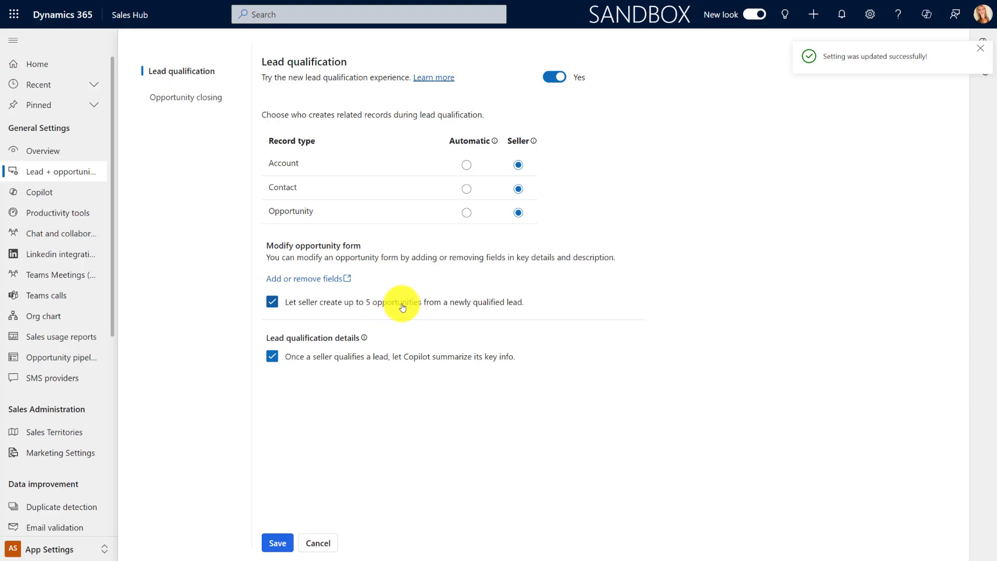
mouse_move(426, 301)
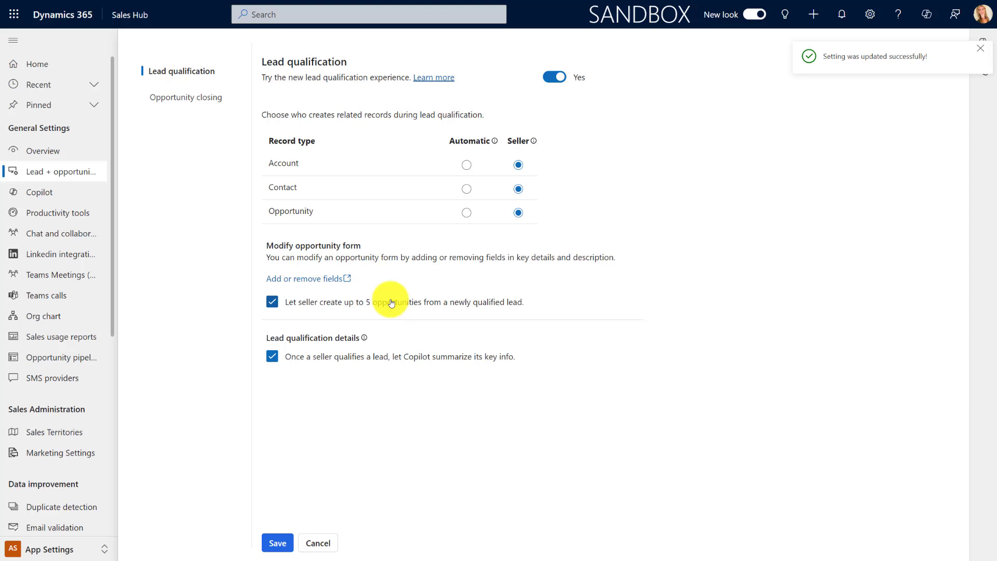
mouse_move(310, 370)
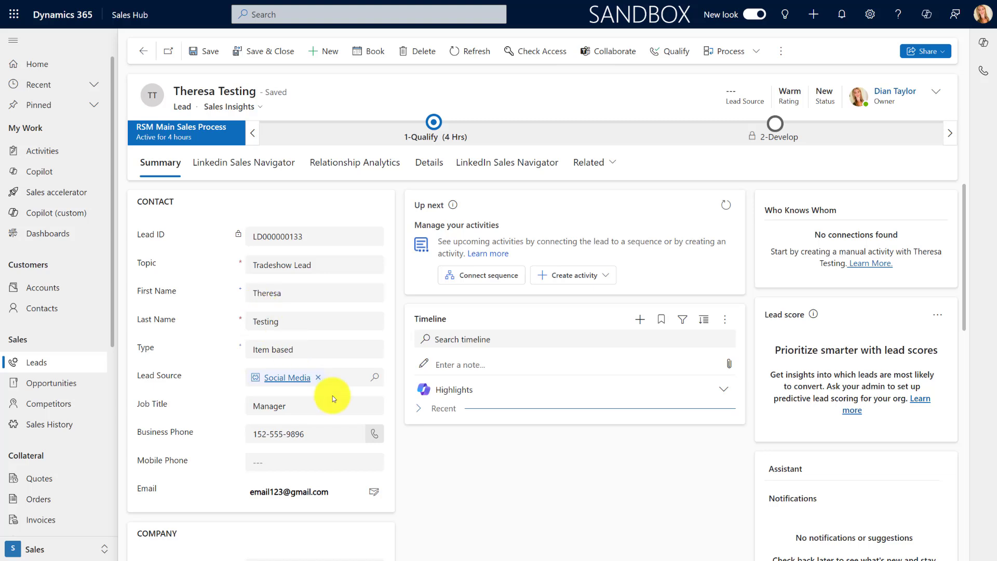
mouse_move(491, 511)
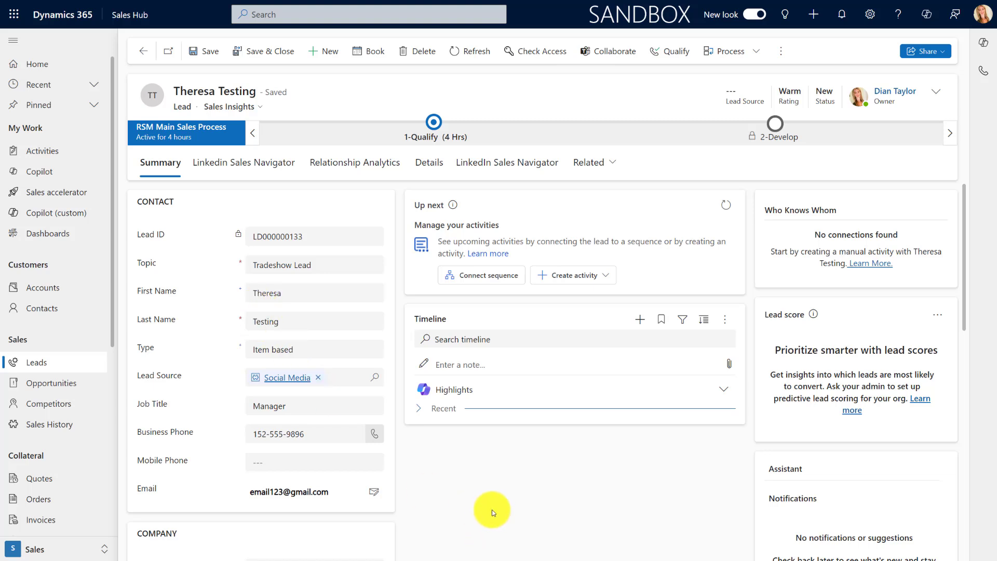
mouse_move(512, 503)
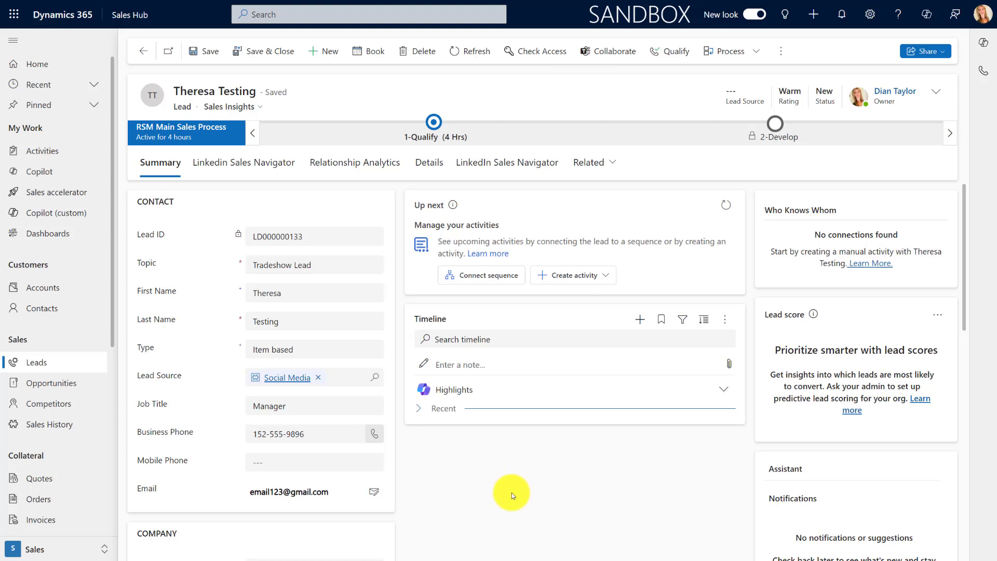
mouse_move(761, 110)
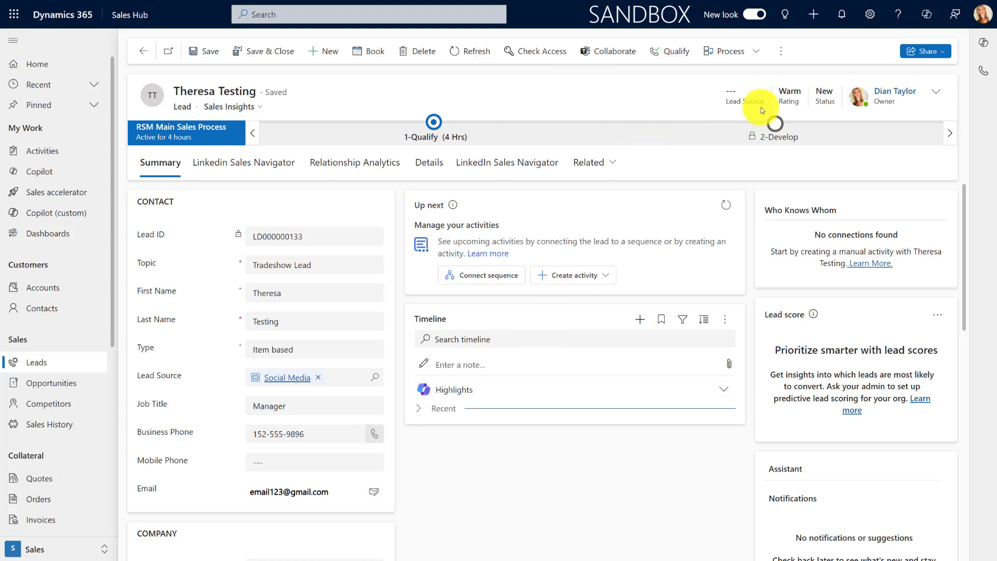
Step: Qualify the open Tradeshow Lead from the command bar
click(669, 51)
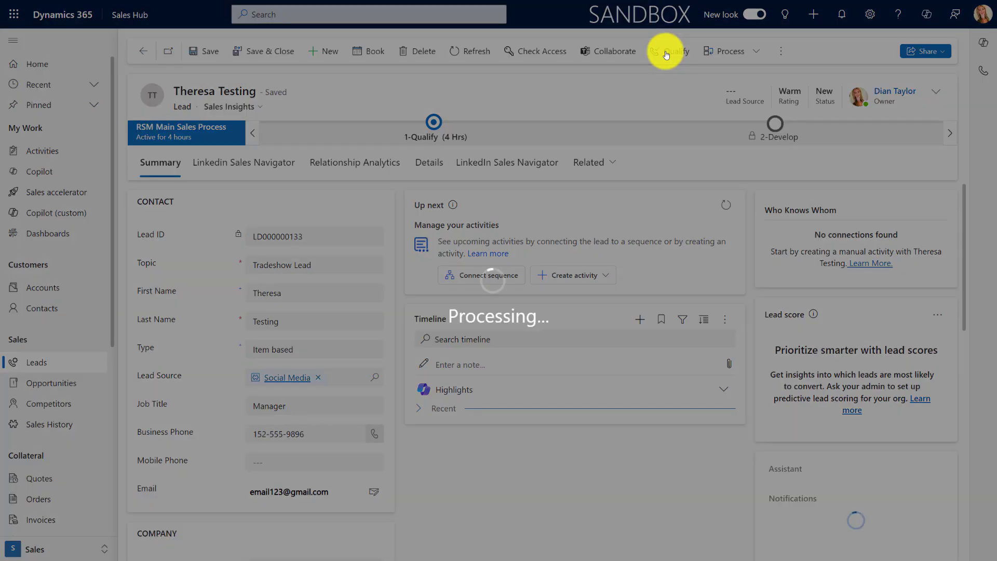
Step: Set Account to Use existing and look up Active Transport, briefly trying the no-account option
click(668, 51)
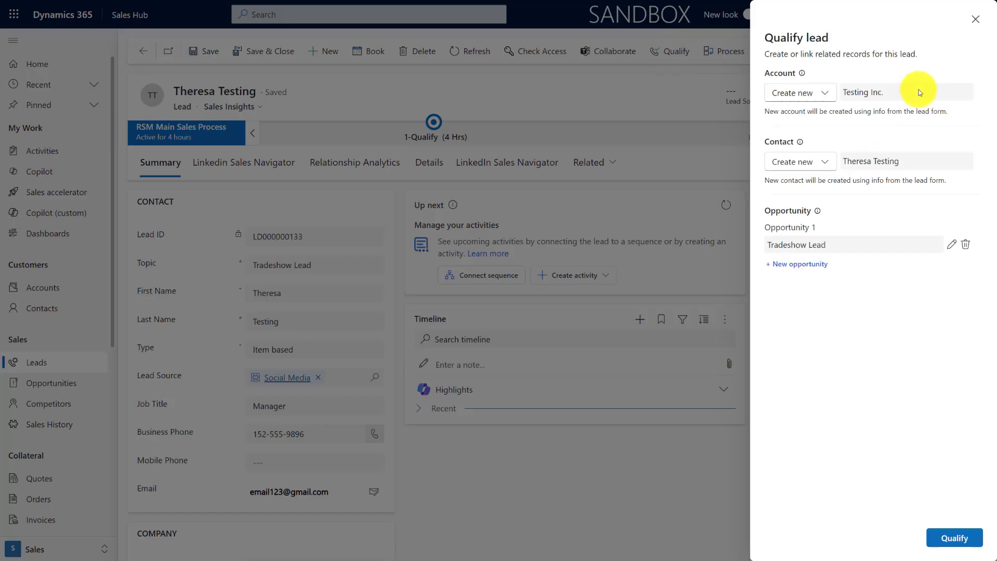
mouse_move(907, 52)
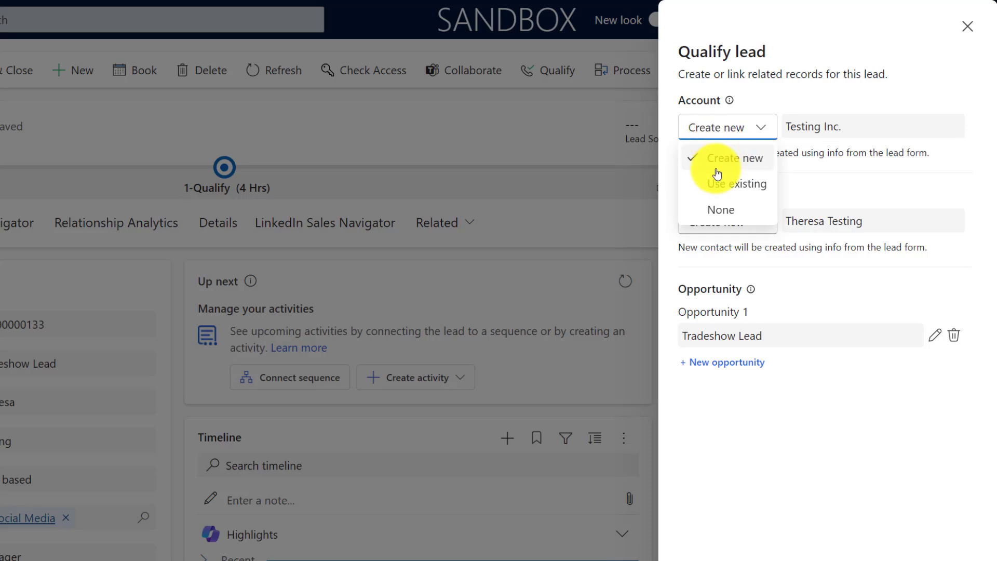
mouse_move(726, 187)
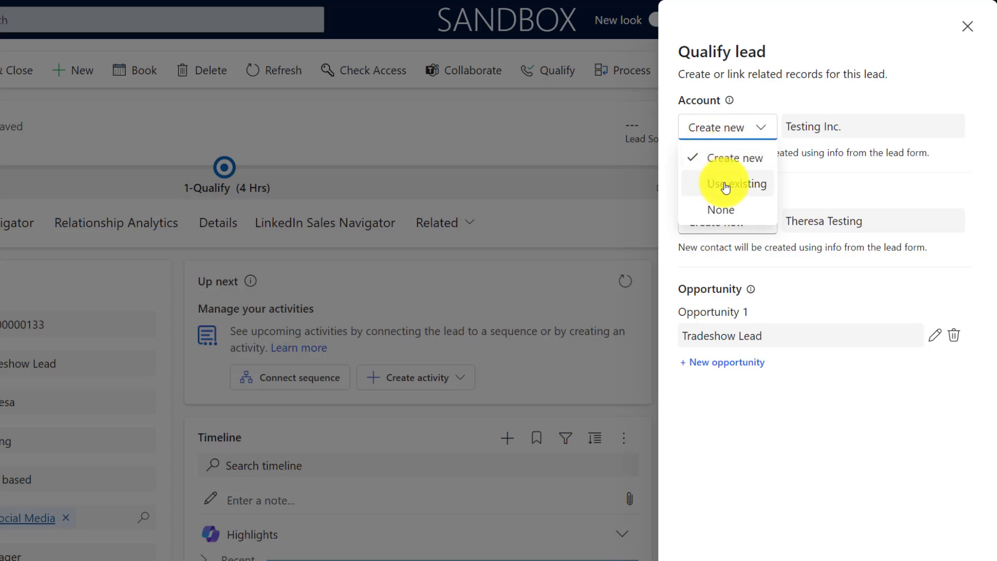
click(736, 184)
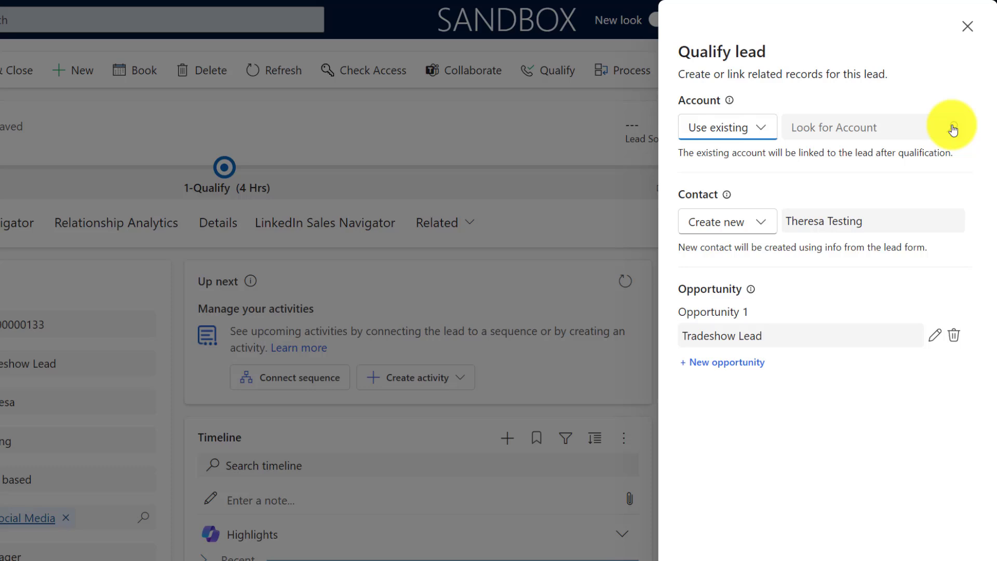
click(852, 127)
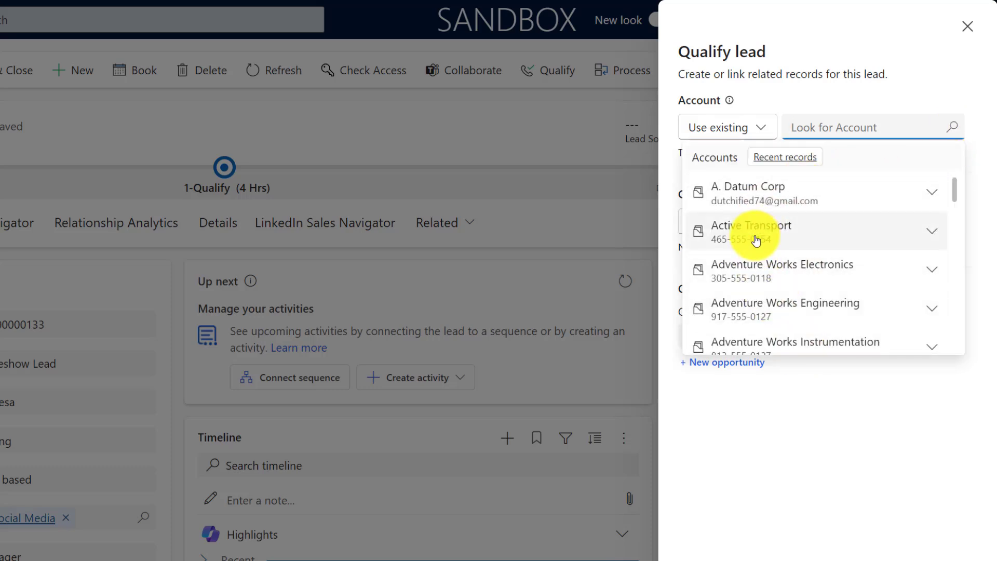
click(726, 127)
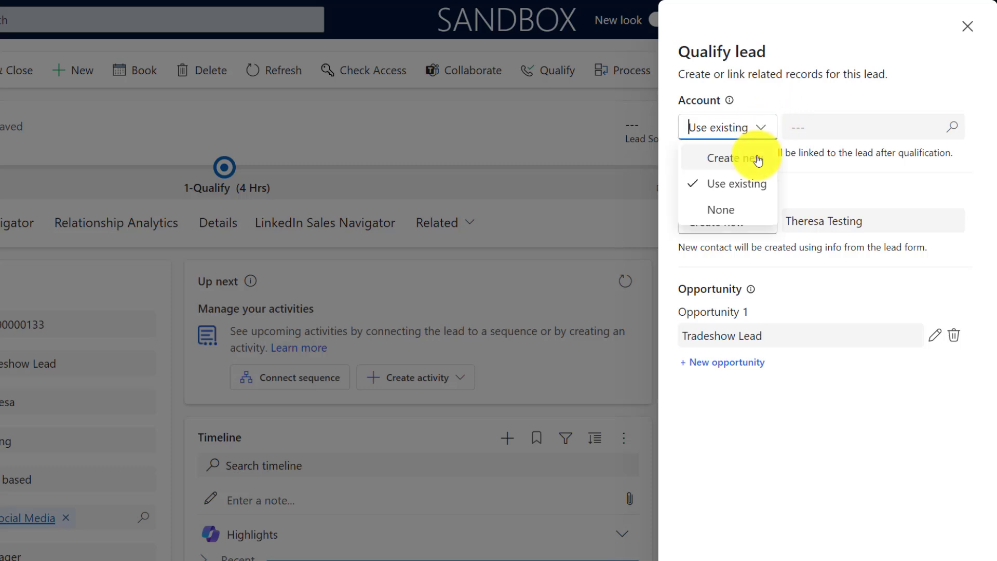
click(721, 209)
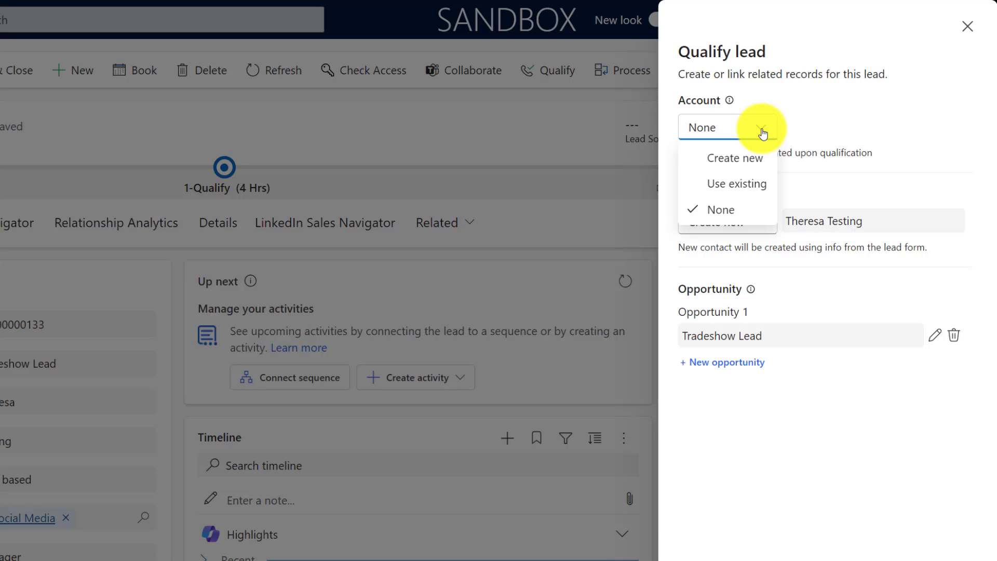
click(739, 184)
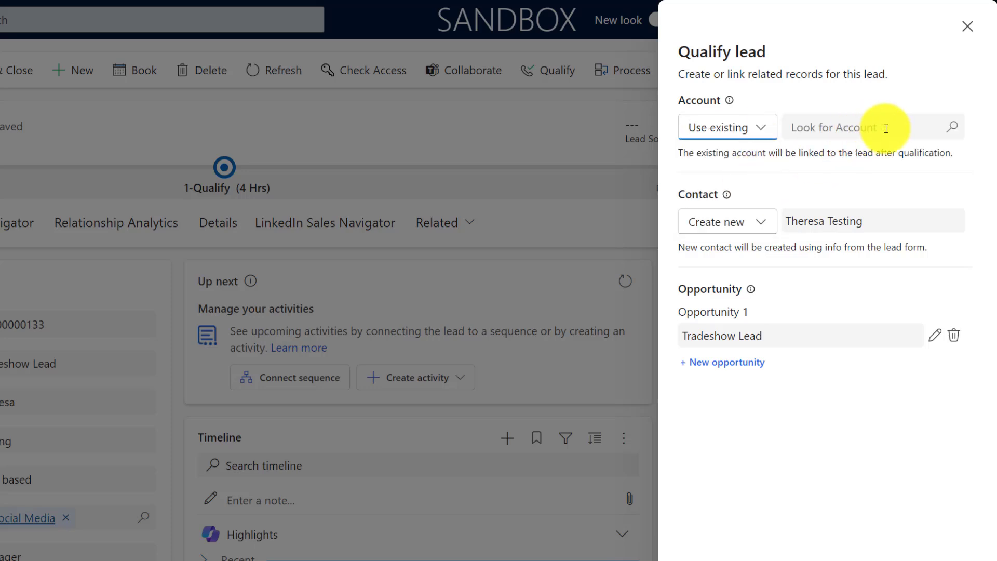
click(865, 126)
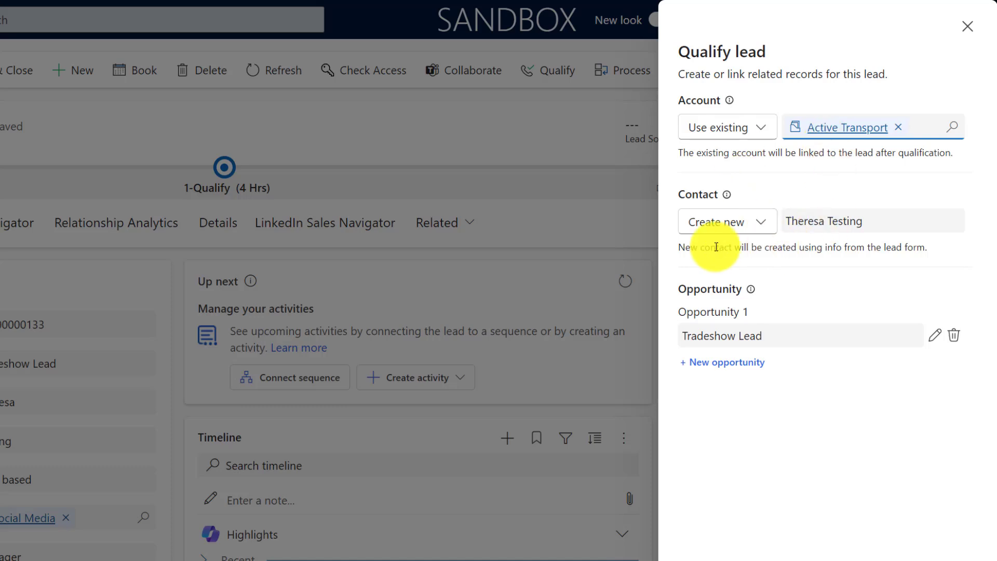
mouse_move(722, 210)
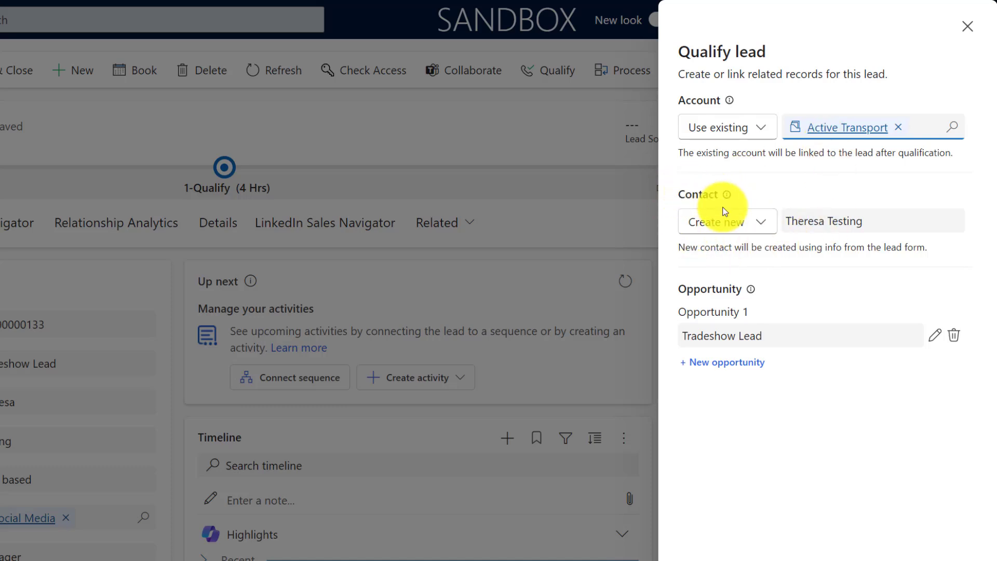
Step: Review the contact linking choices, leaving Contact set to Create new
click(727, 220)
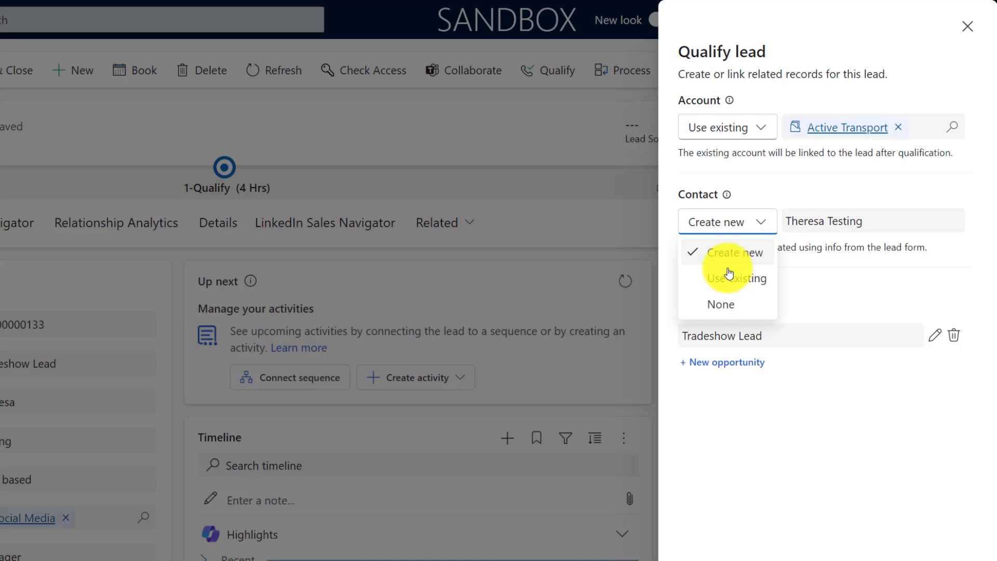
mouse_move(721, 305)
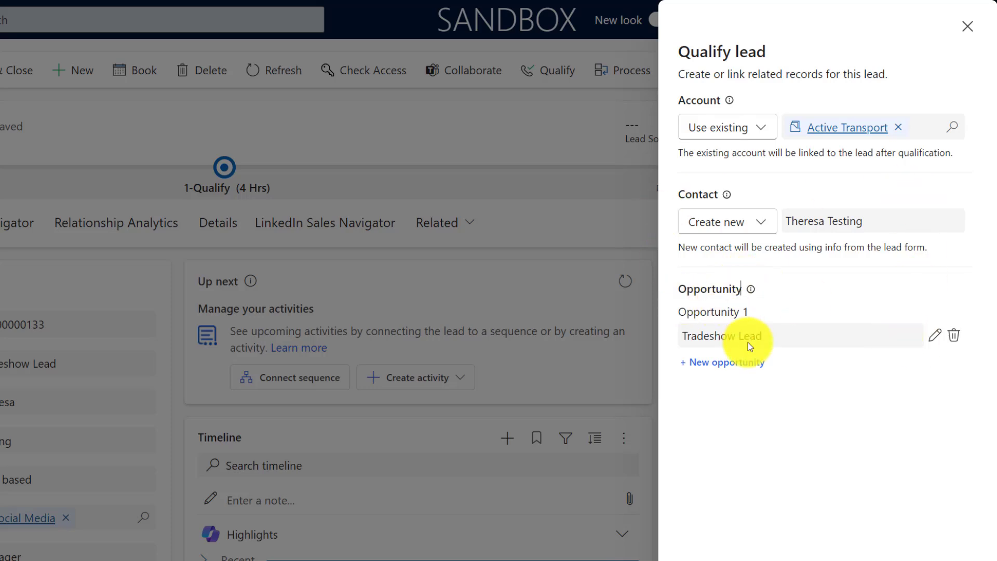
mouse_move(885, 420)
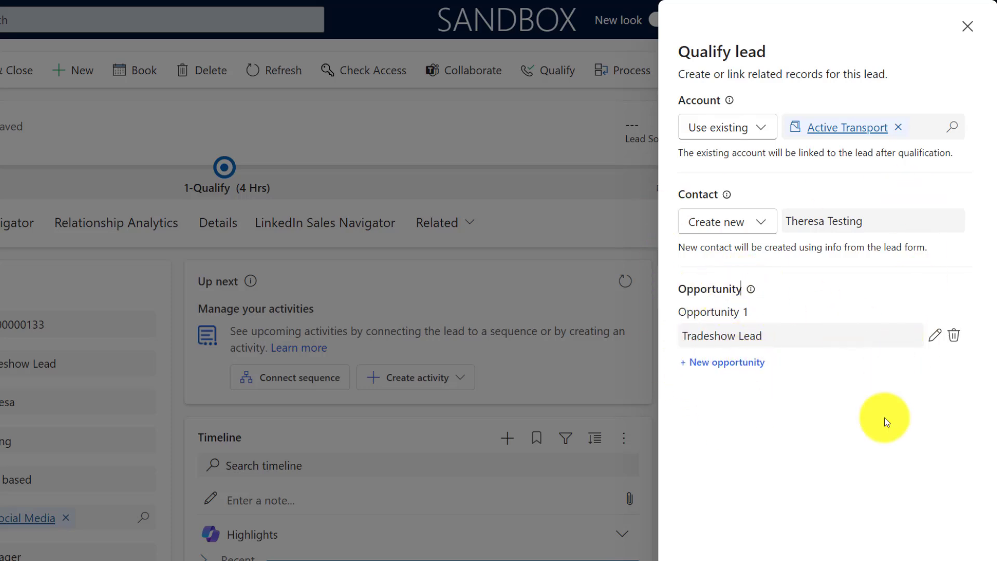
mouse_move(856, 409)
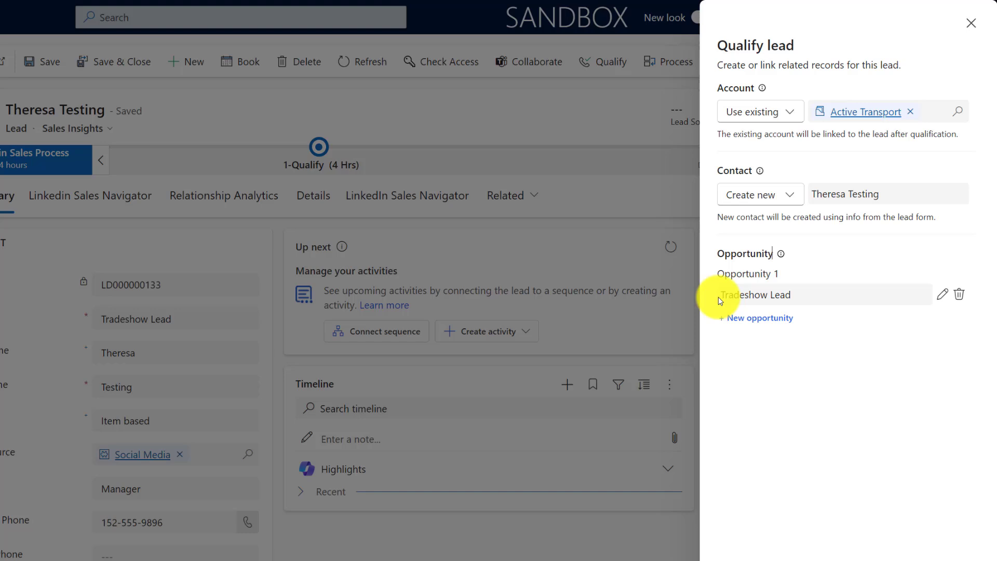
mouse_move(108, 322)
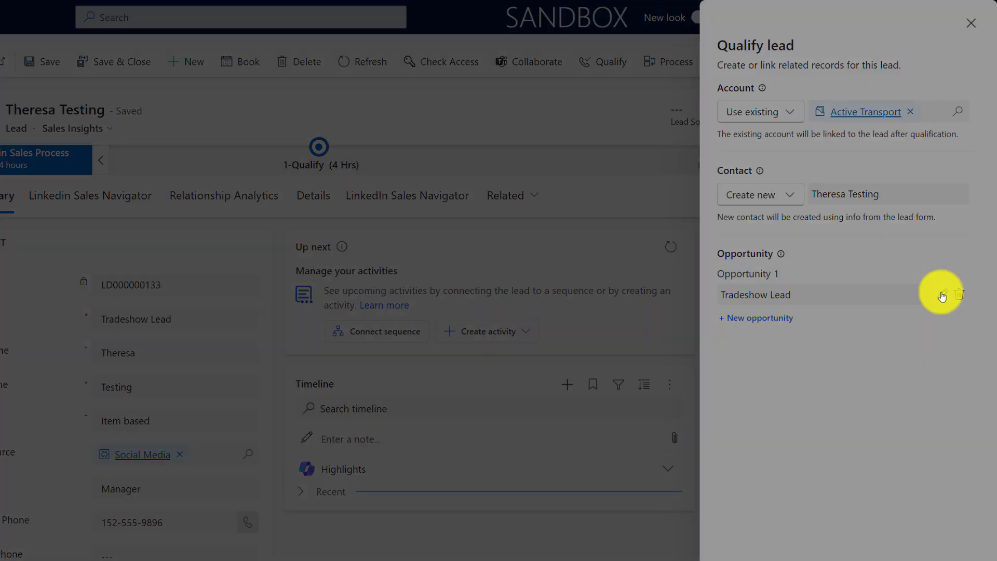
Step: Edit Opportunity 1, change its Topic to Tradeshow Lead 2, and Save & Close
click(942, 294)
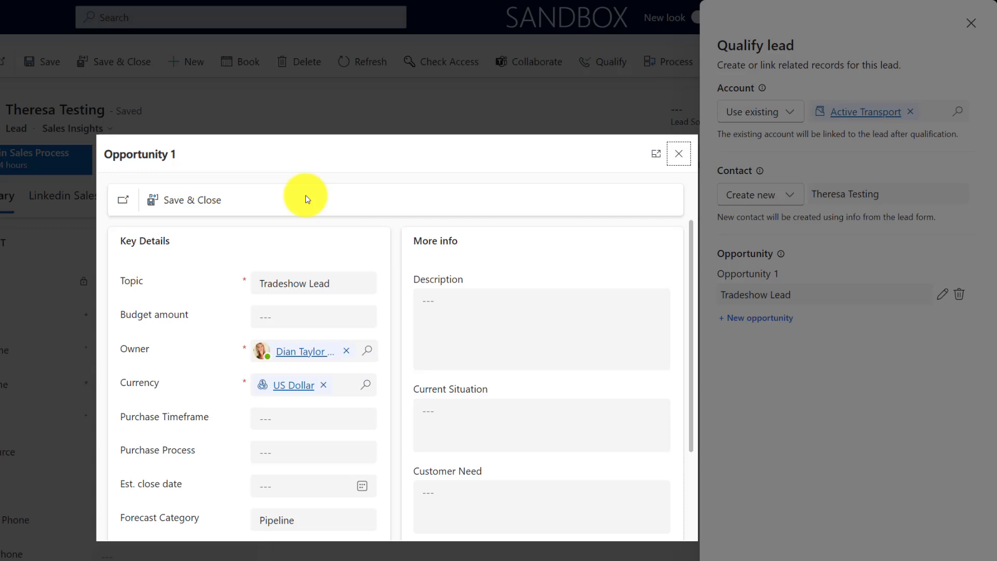
mouse_move(240, 230)
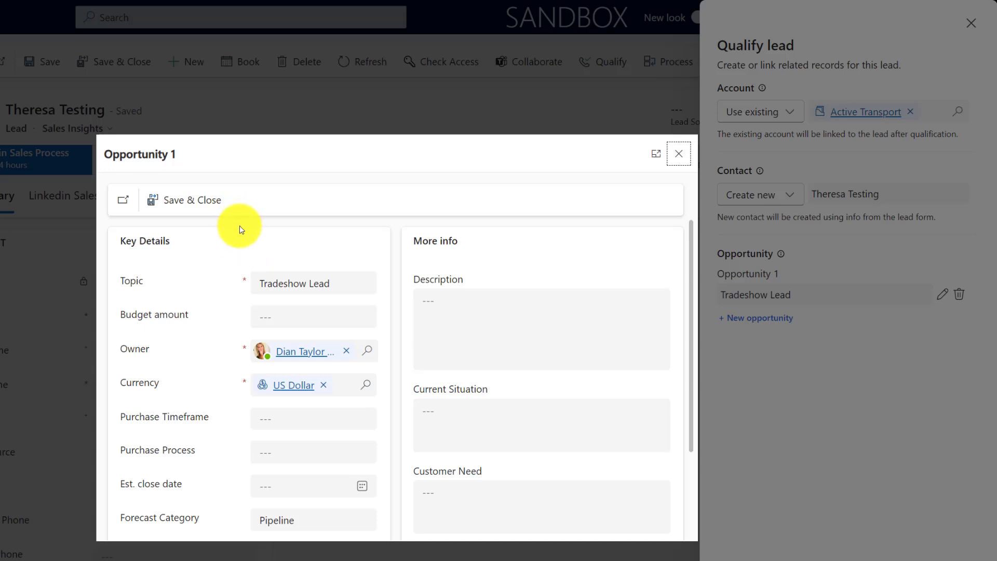
mouse_move(248, 230)
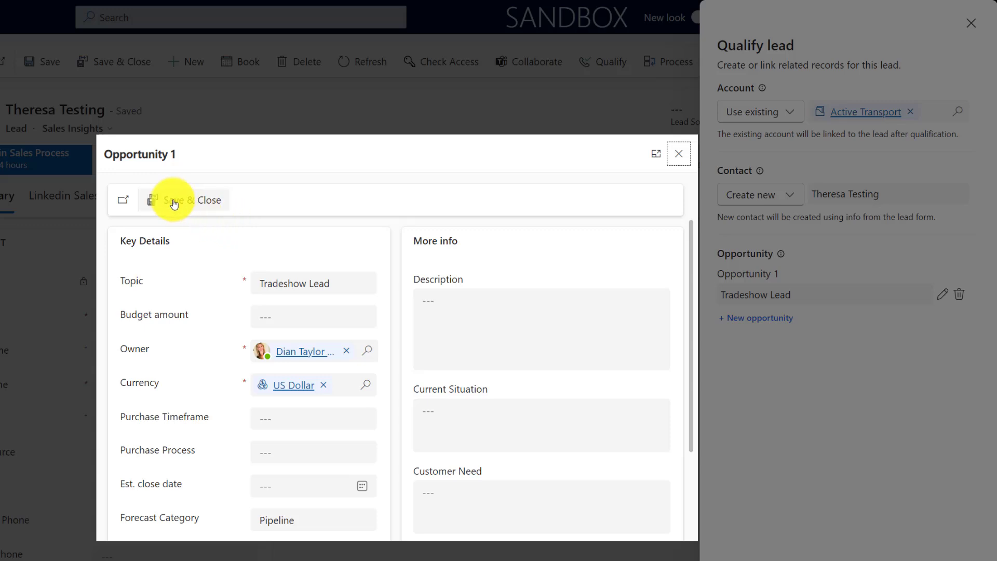
mouse_move(404, 288)
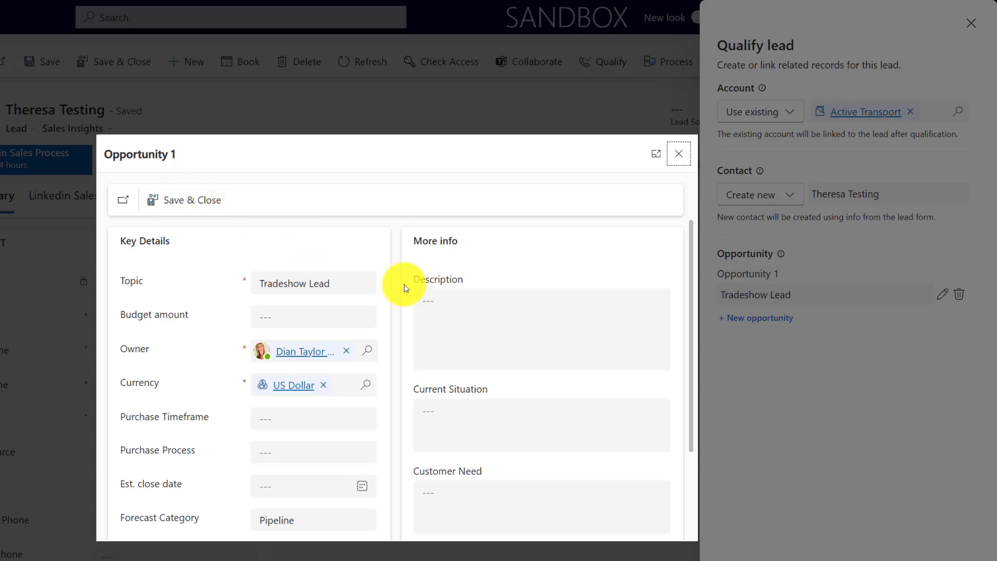
mouse_move(368, 301)
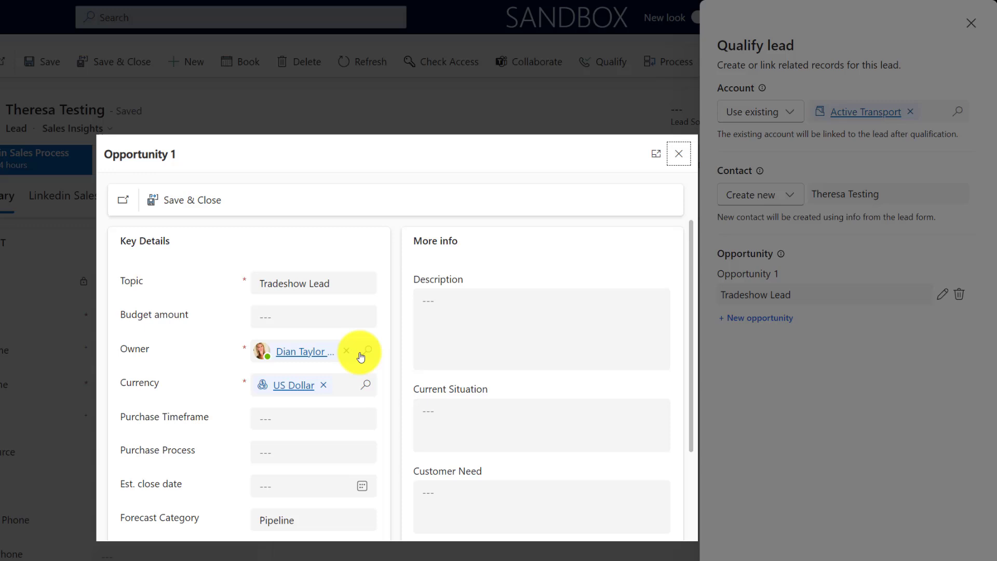
mouse_move(348, 337)
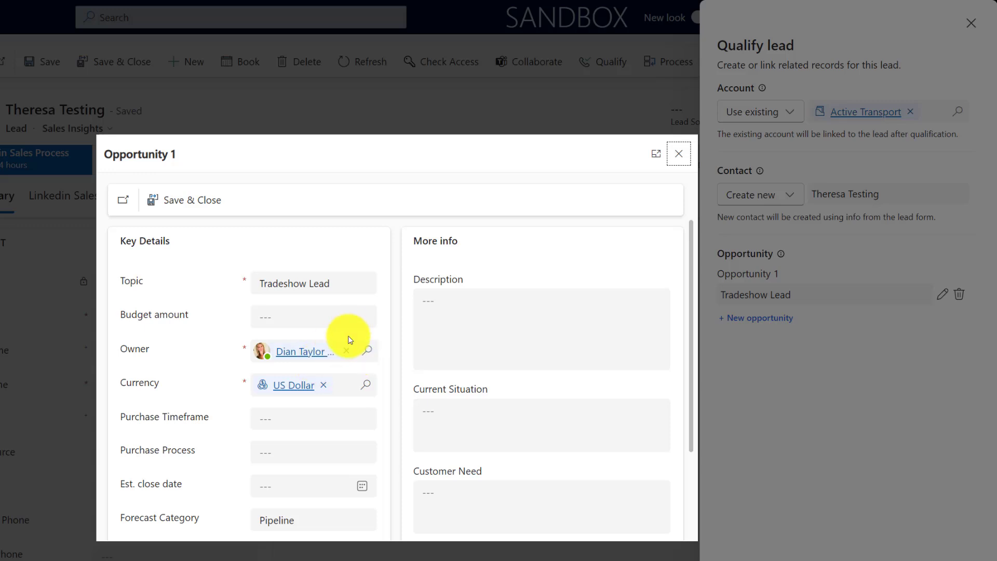
click(313, 282)
text( 2)
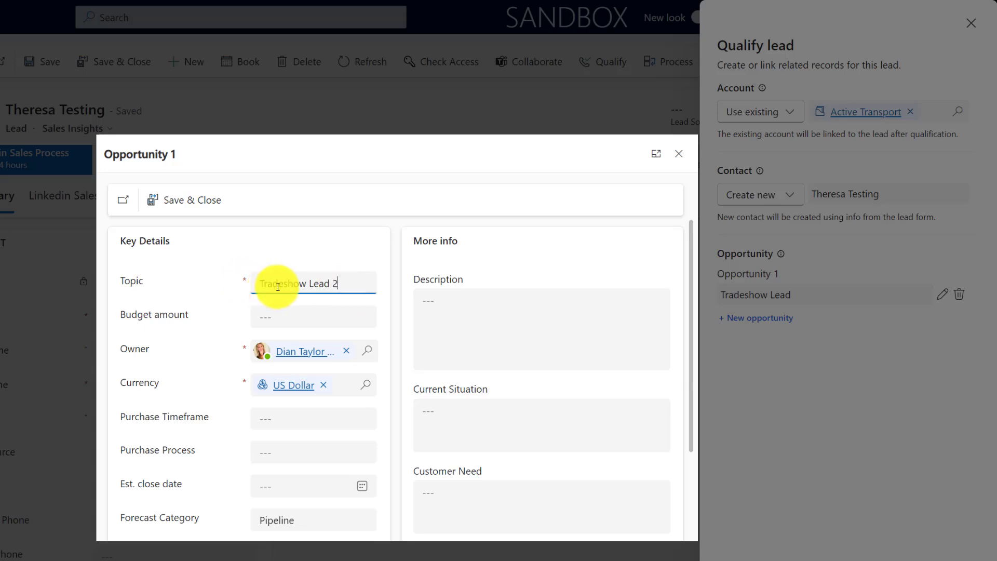
mouse_move(191, 200)
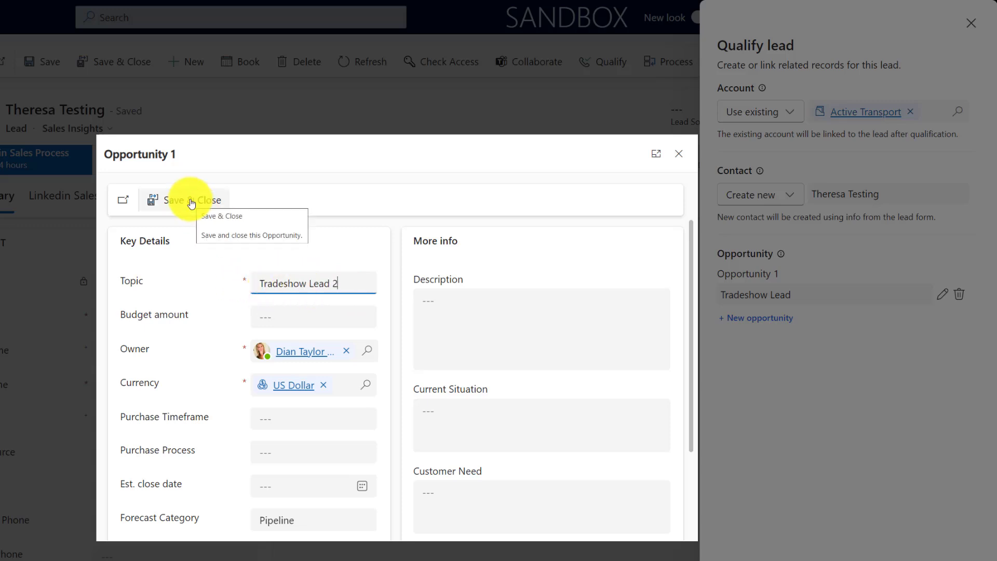
click(188, 199)
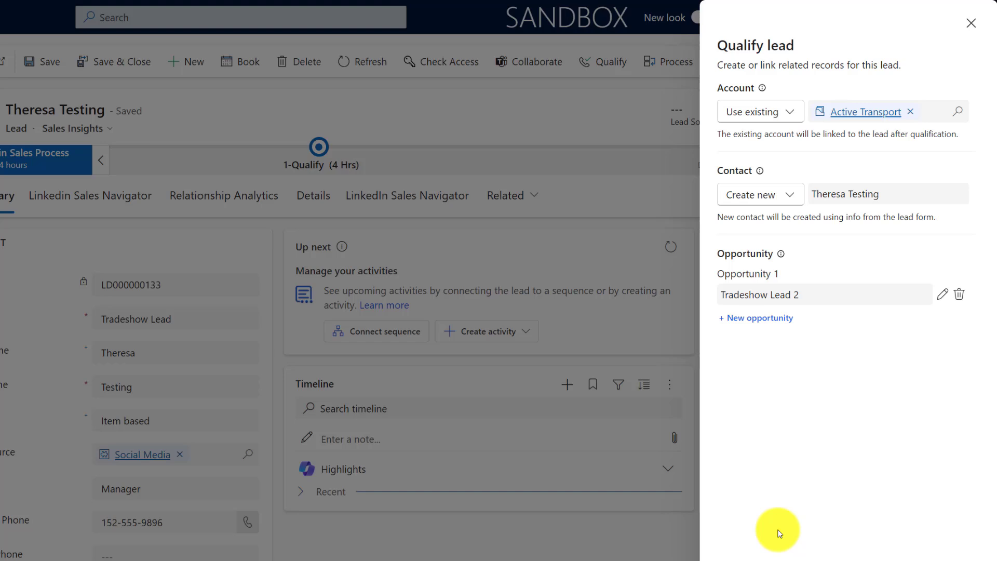
mouse_move(817, 499)
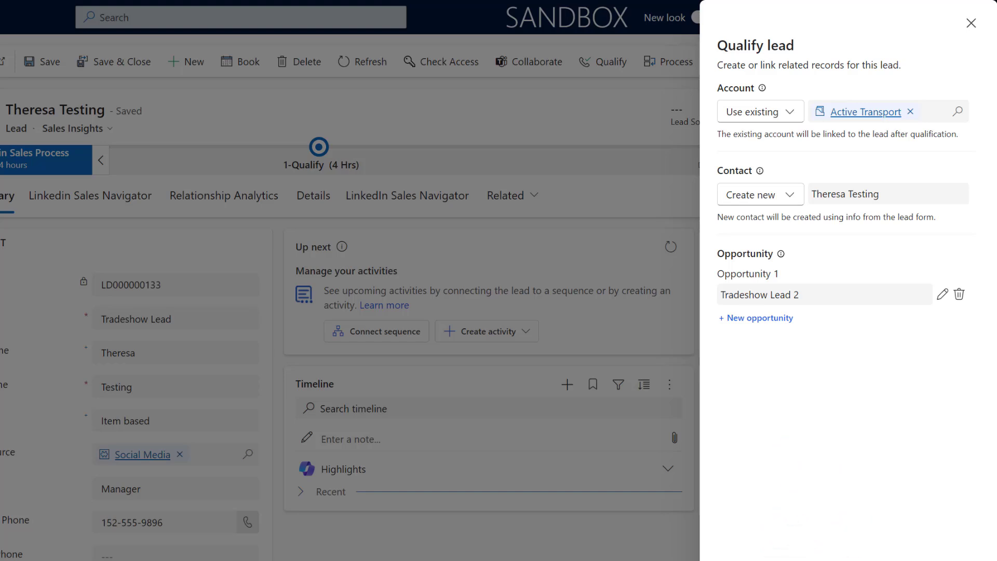
mouse_move(868, 514)
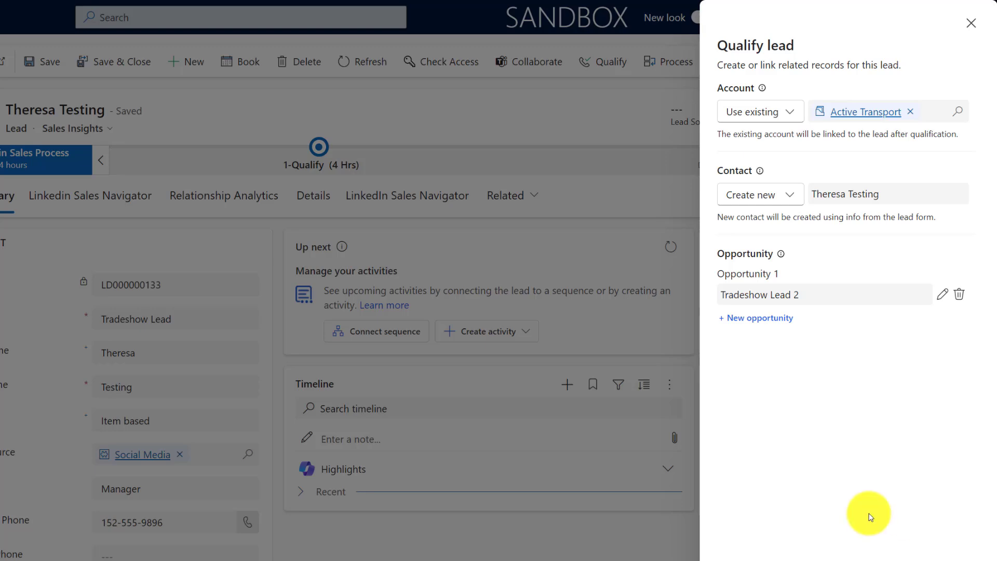
Step: Add a second opportunity via + New opportunity
click(755, 318)
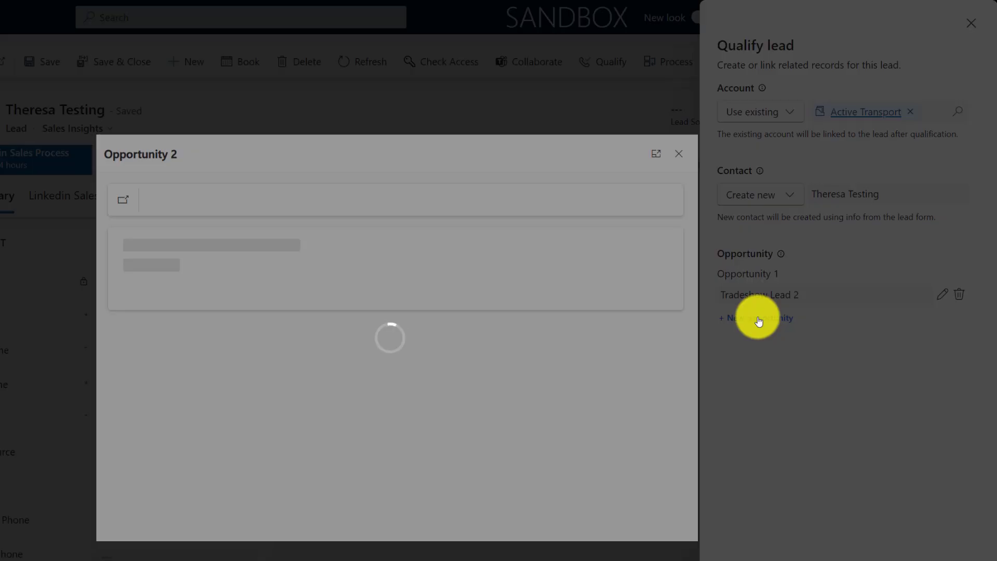
Step: Enter Topic Oppty 2 and a 5000 Budget on the Opportunity 2 form
click(756, 318)
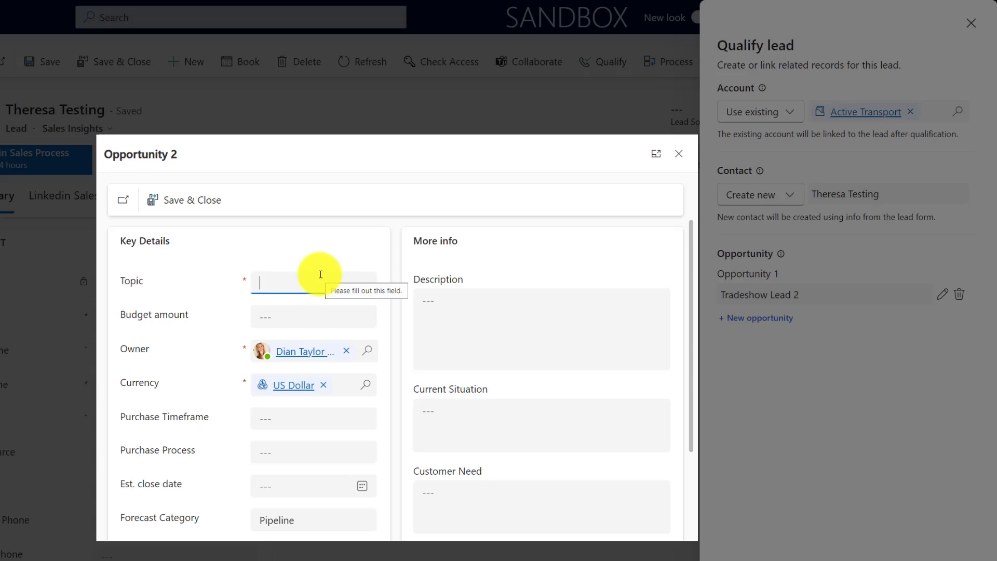
text(Oppty 2)
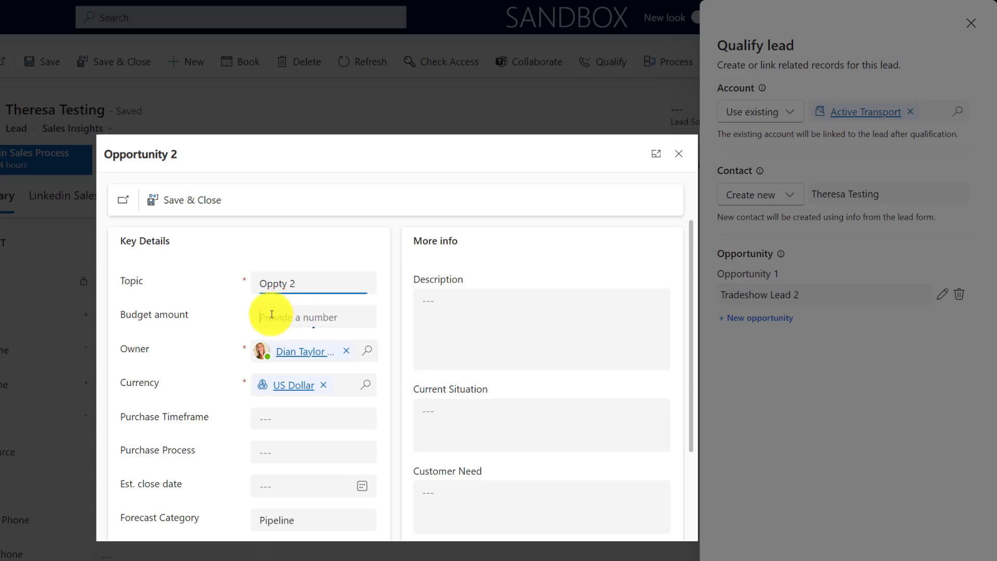
text(500)
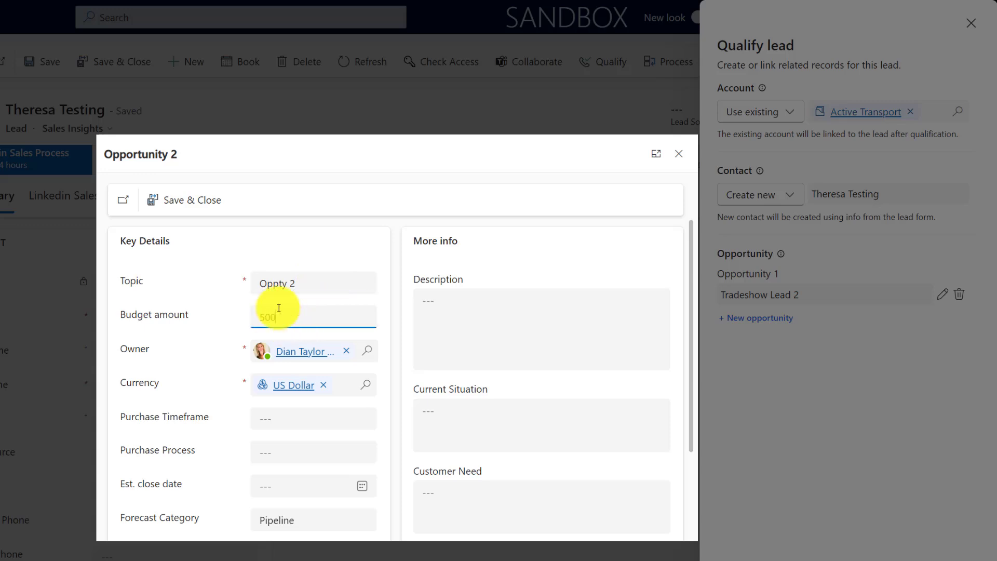
text(5000)
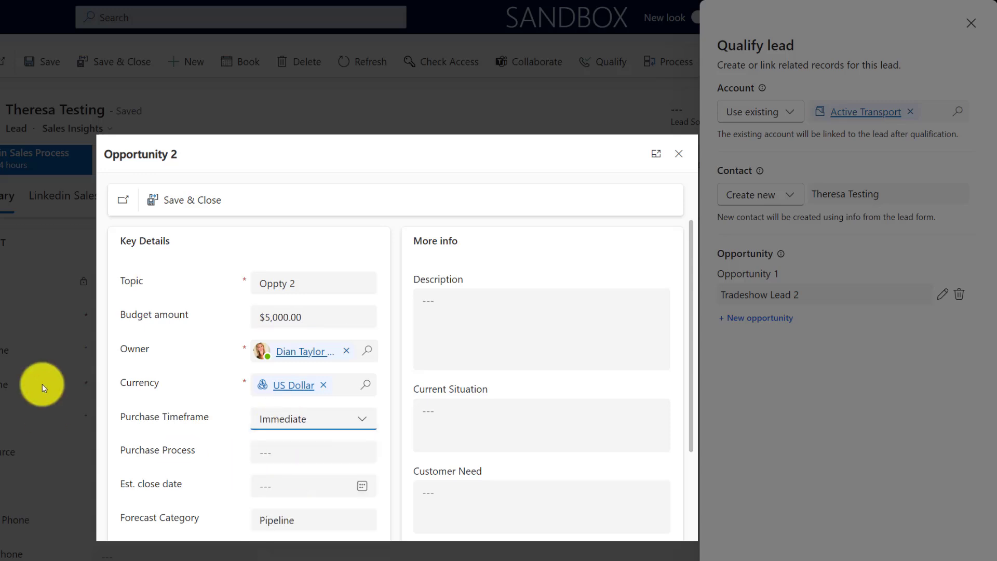
mouse_move(662, 376)
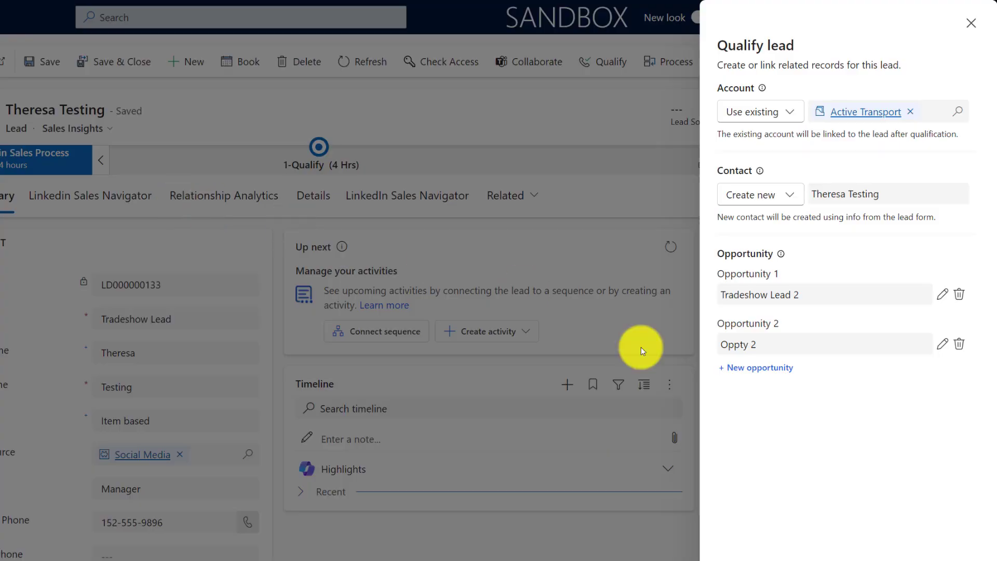
mouse_move(797, 437)
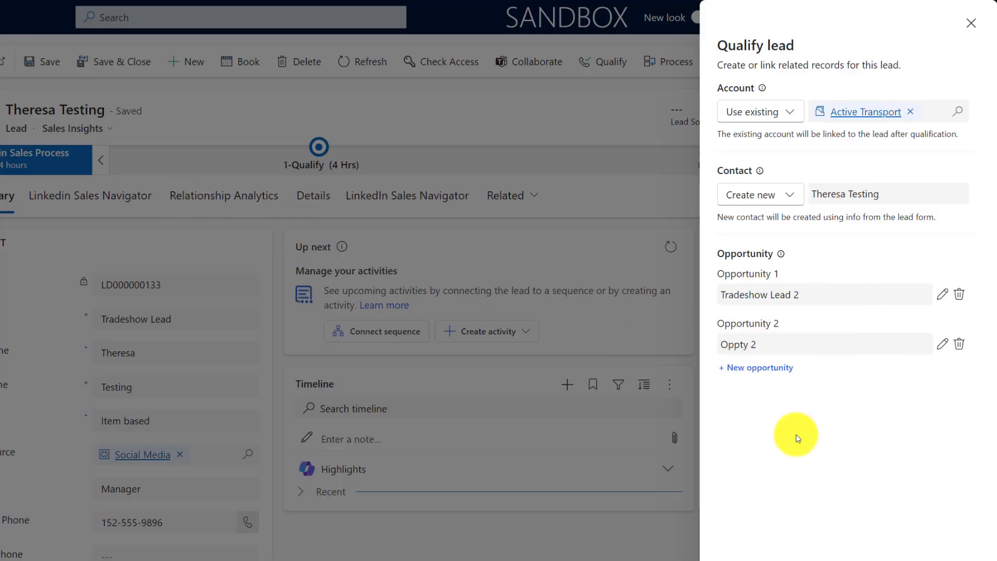
mouse_move(796, 437)
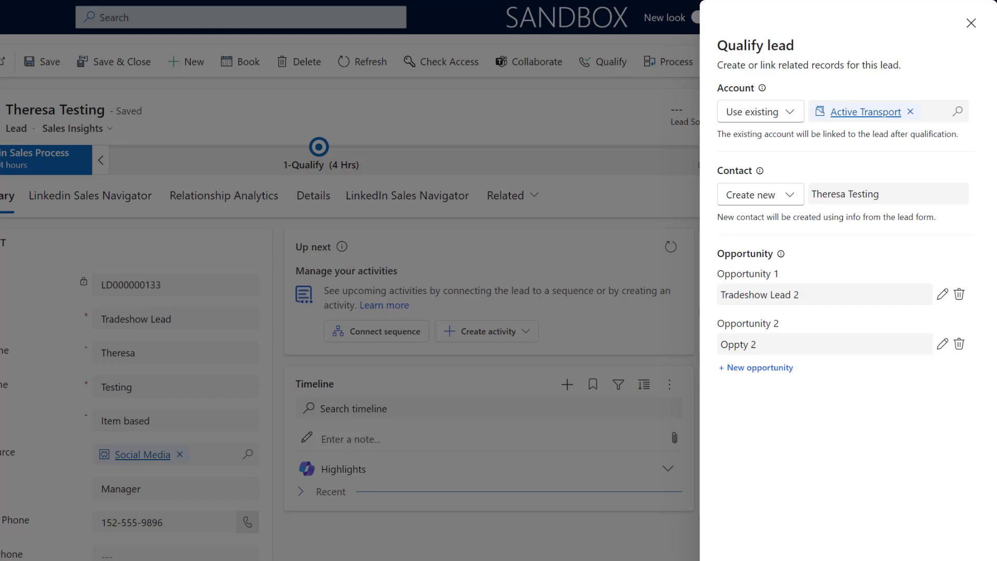
mouse_move(898, 450)
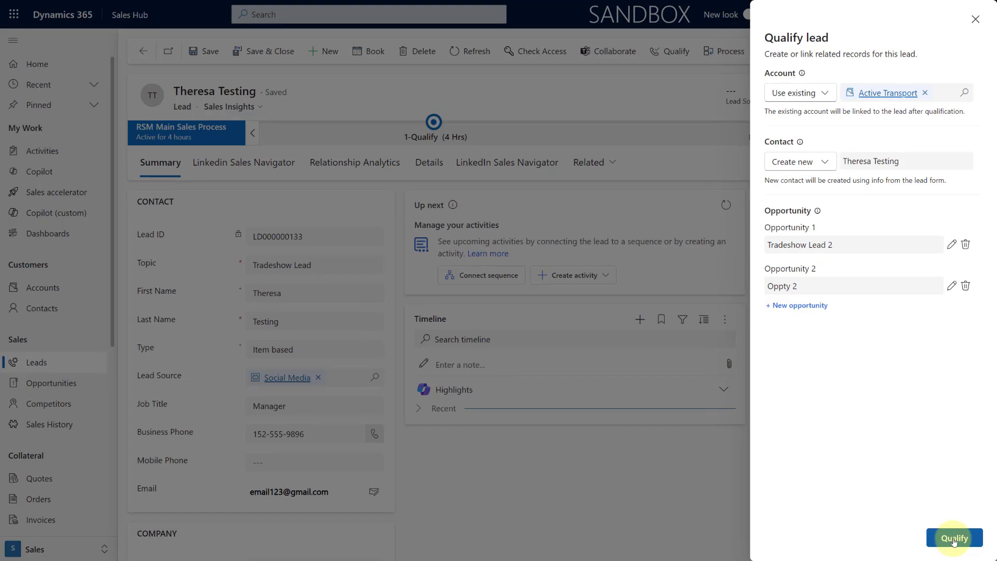
Step: Confirm qualification so Active Transport, Theresa Testing, Tradeshow Lead 2 and Oppty 2 are linked, with Copilot summary
click(953, 537)
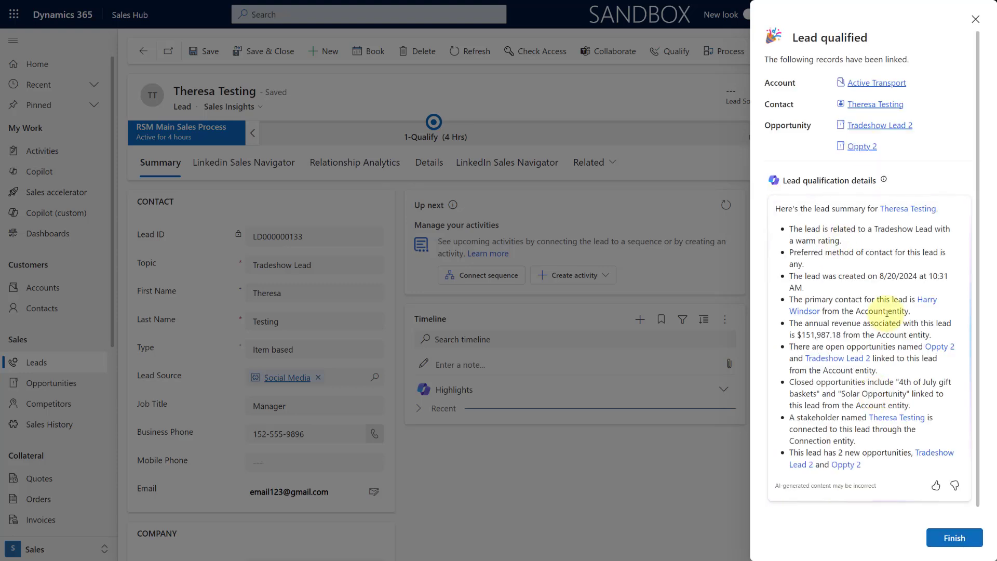
mouse_move(879, 83)
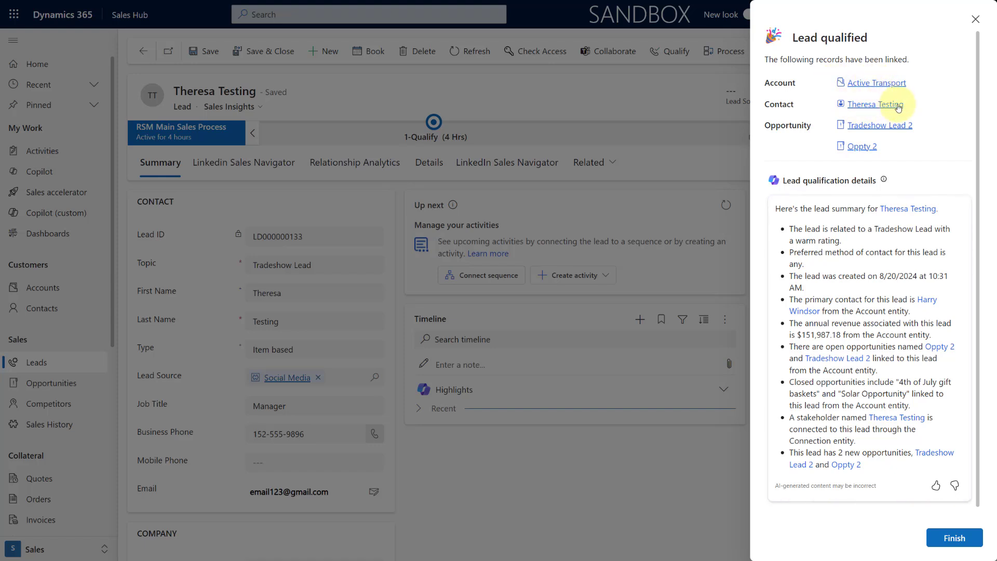
mouse_move(897, 126)
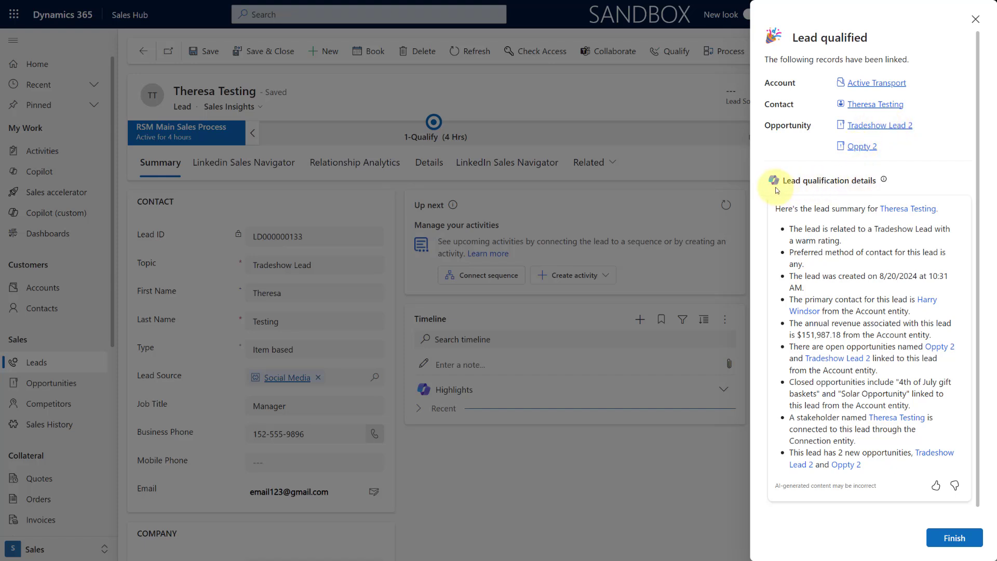
mouse_move(852, 213)
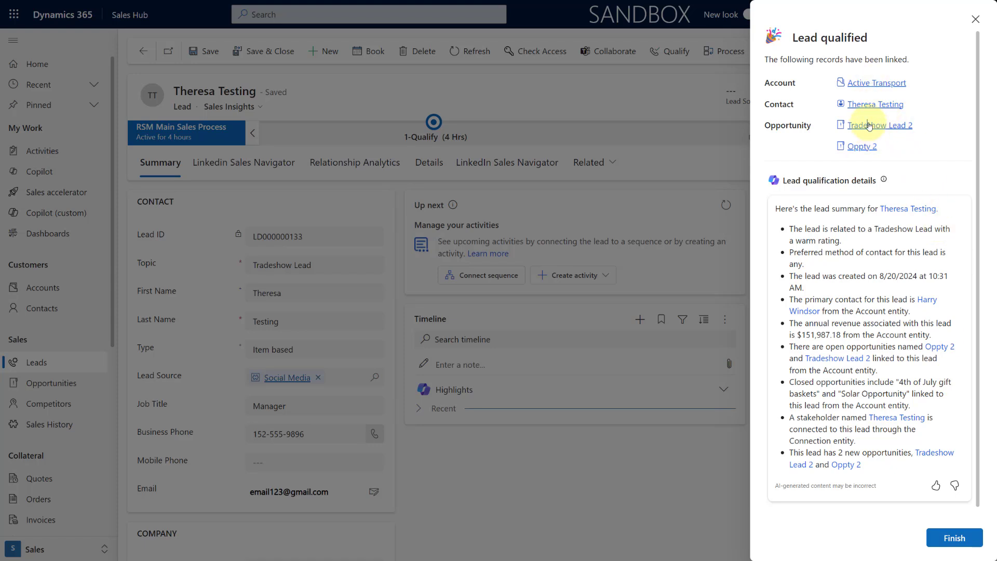
Step: View the Tradeshow Lead 2 opportunity and its timeline, then return to the Qualified lead record
click(883, 125)
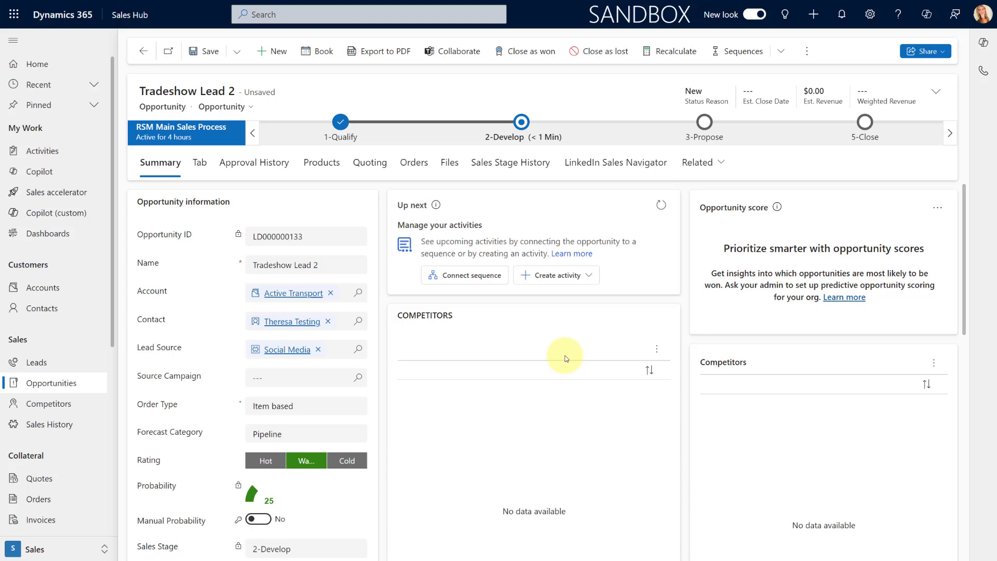
scroll(down, 3)
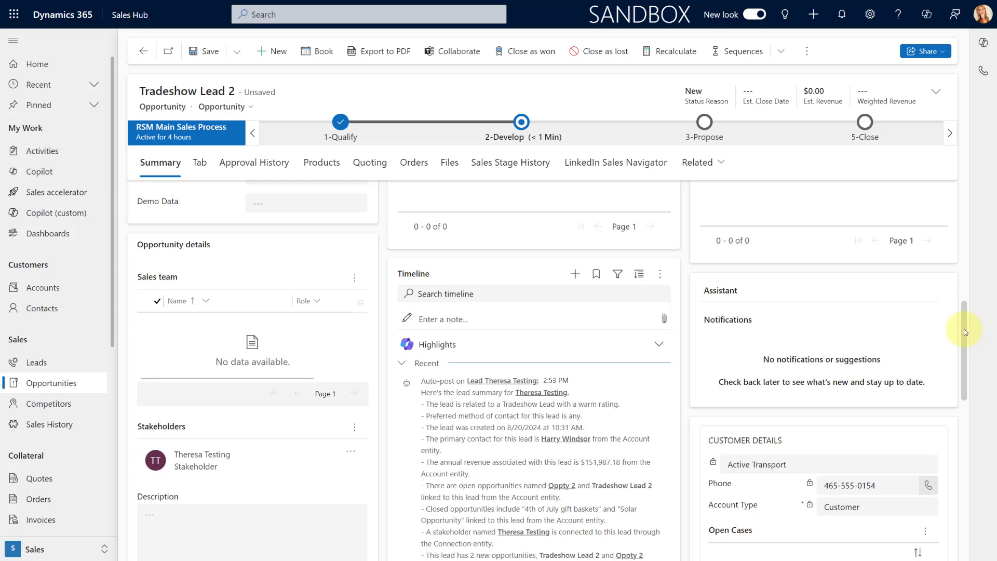
scroll(down, 3)
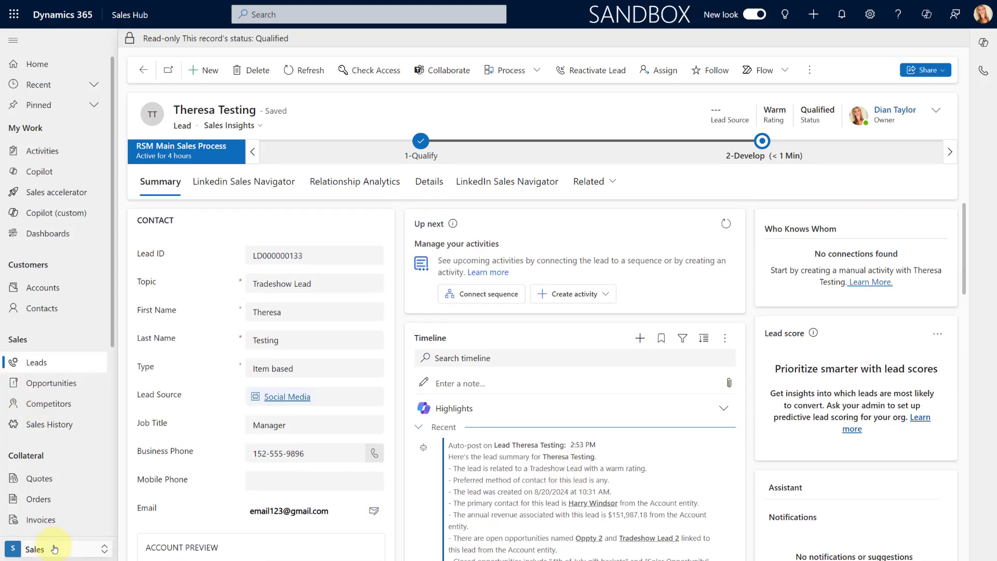
mouse_move(60, 468)
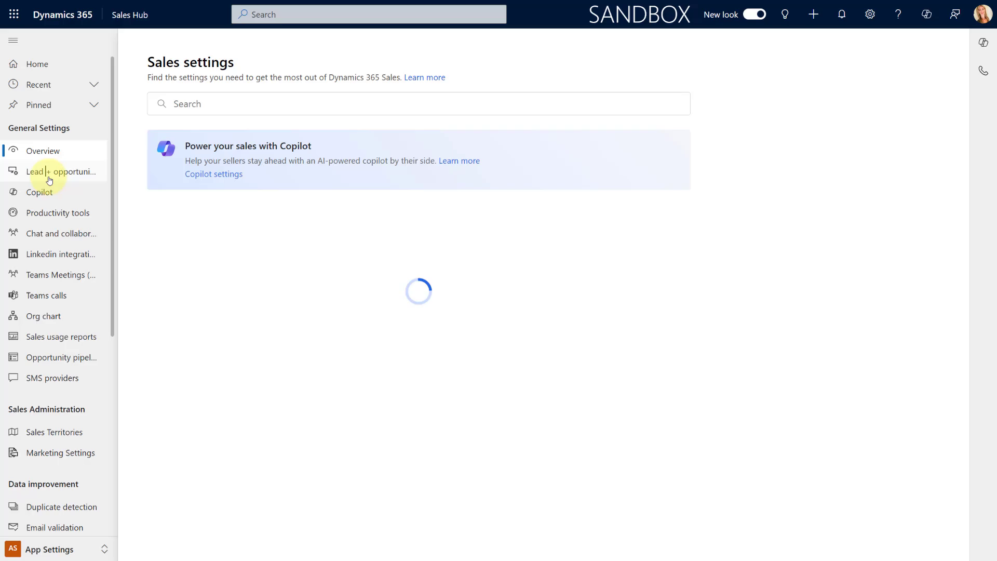
Step: Set Contact and Opportunity record creation to Automatic in Lead + opportunity settings and save
click(63, 171)
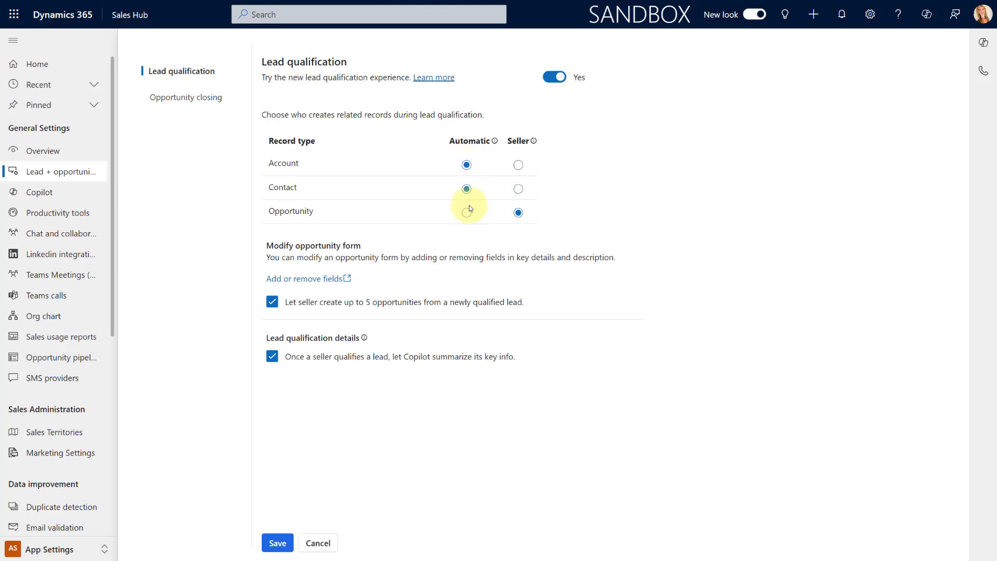
click(466, 212)
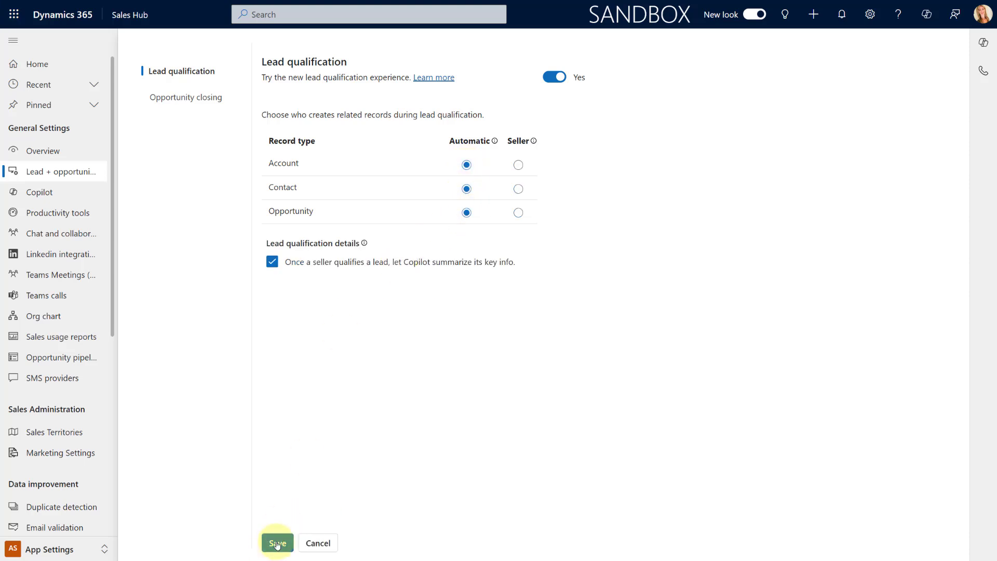
click(277, 542)
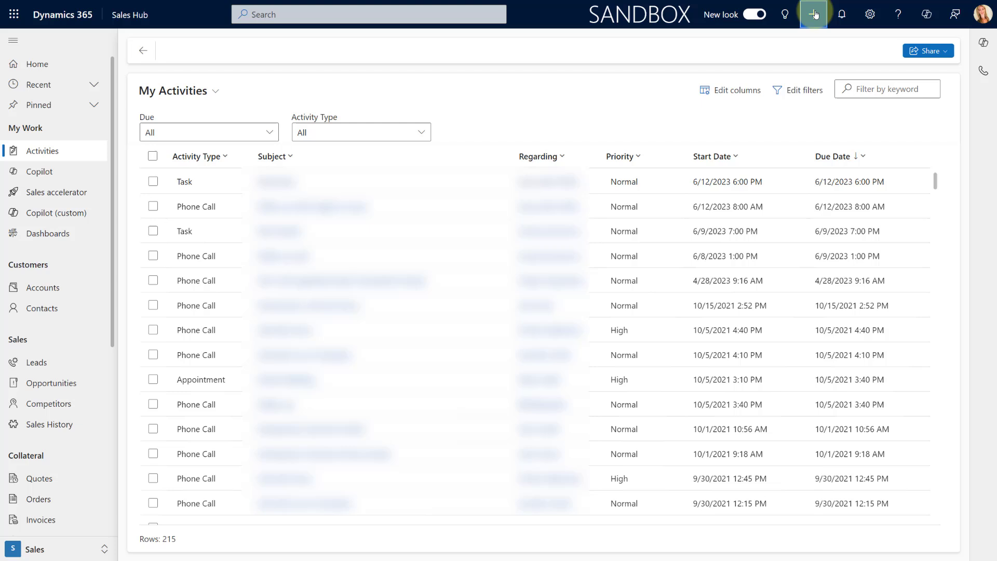
Step: Start a new Lead record from the top-bar quick create menu
click(812, 14)
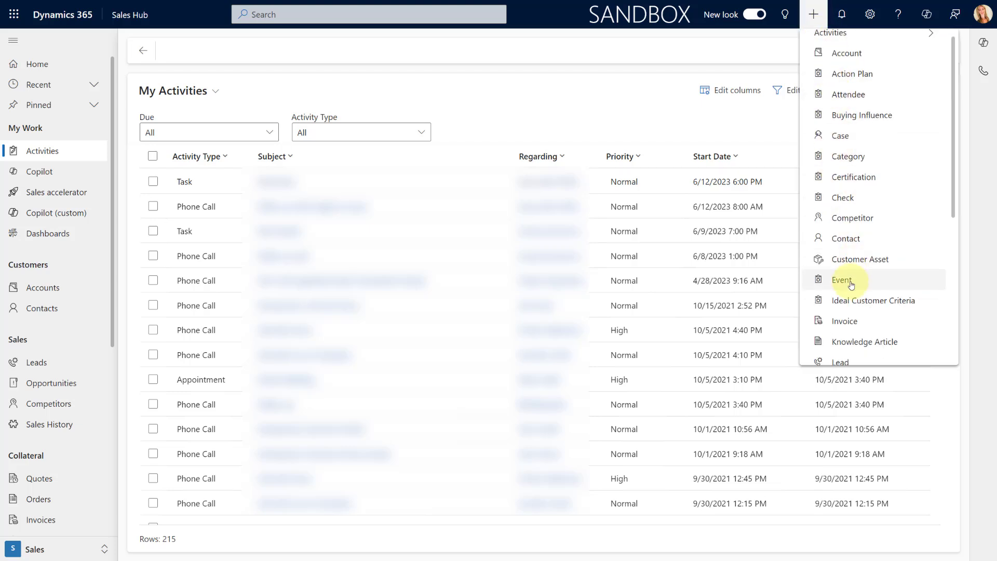
scroll(down, 3)
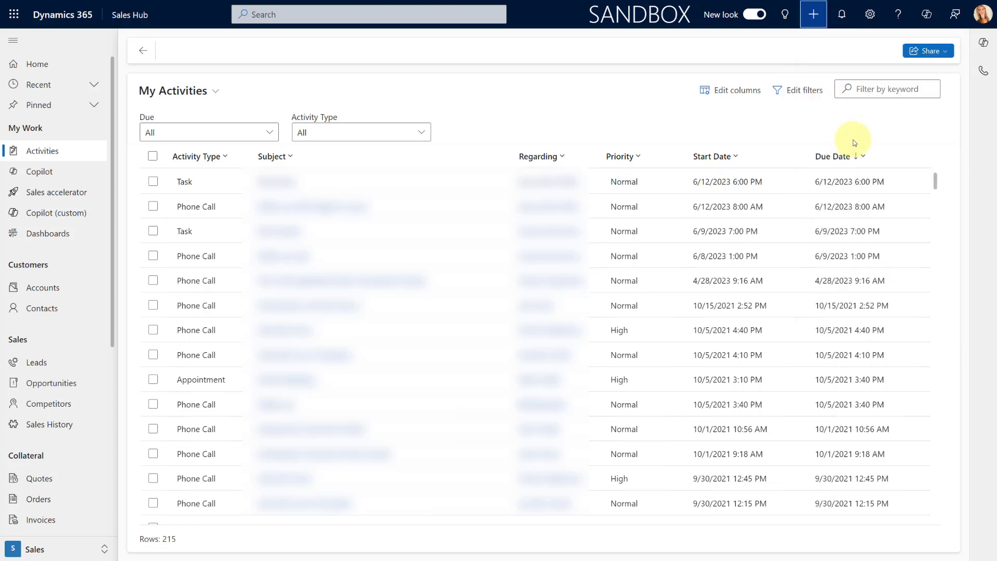
click(812, 13)
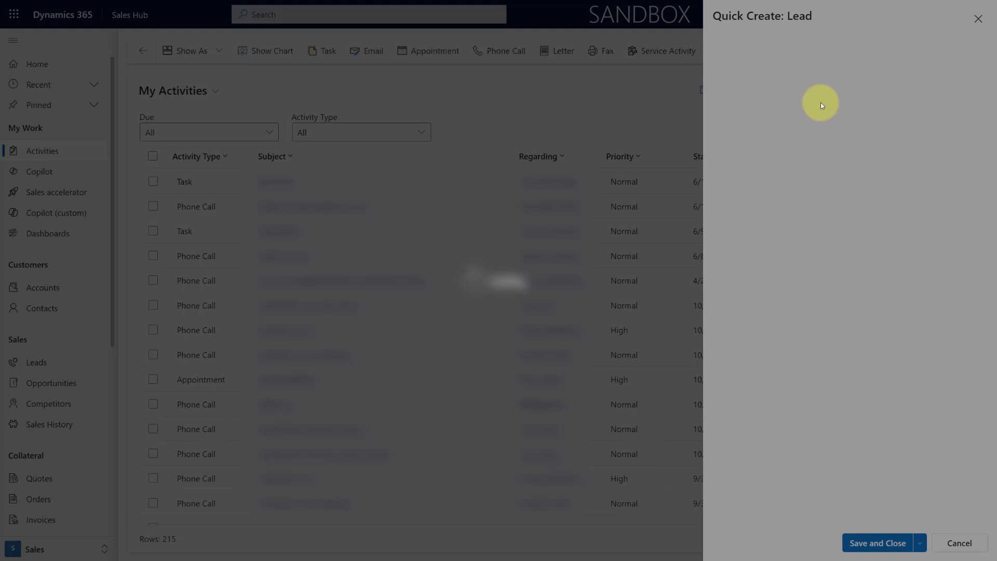
mouse_move(813, 94)
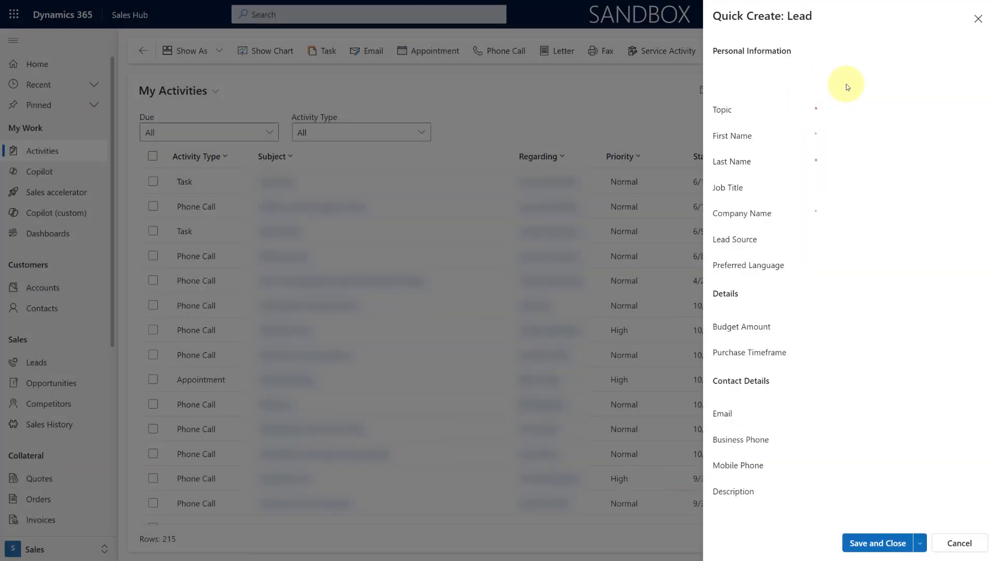
Step: Fill topic 'New Lead - 2', name Theresa Testing, company Testing Company, and save the lead
click(896, 115)
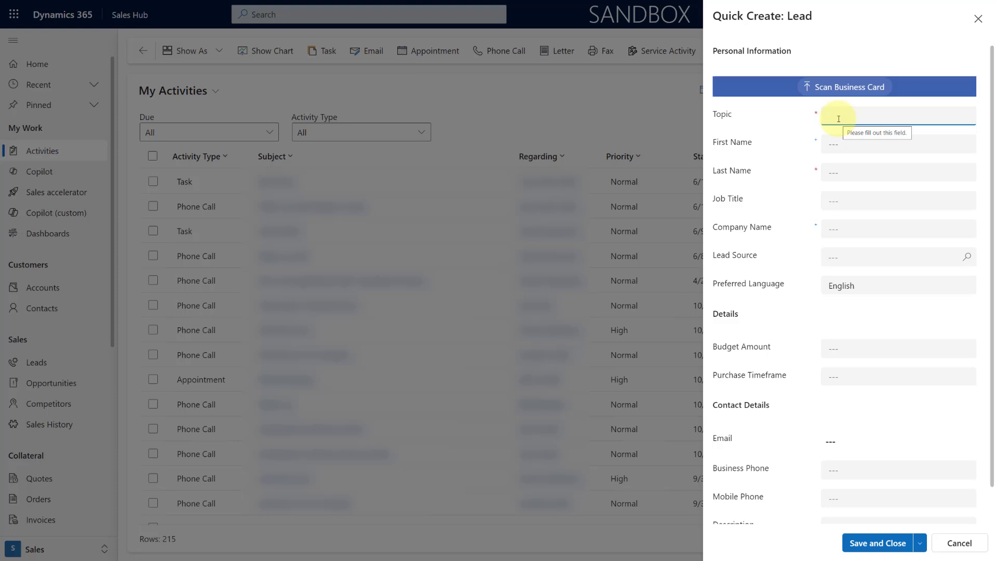
text(New Lead -)
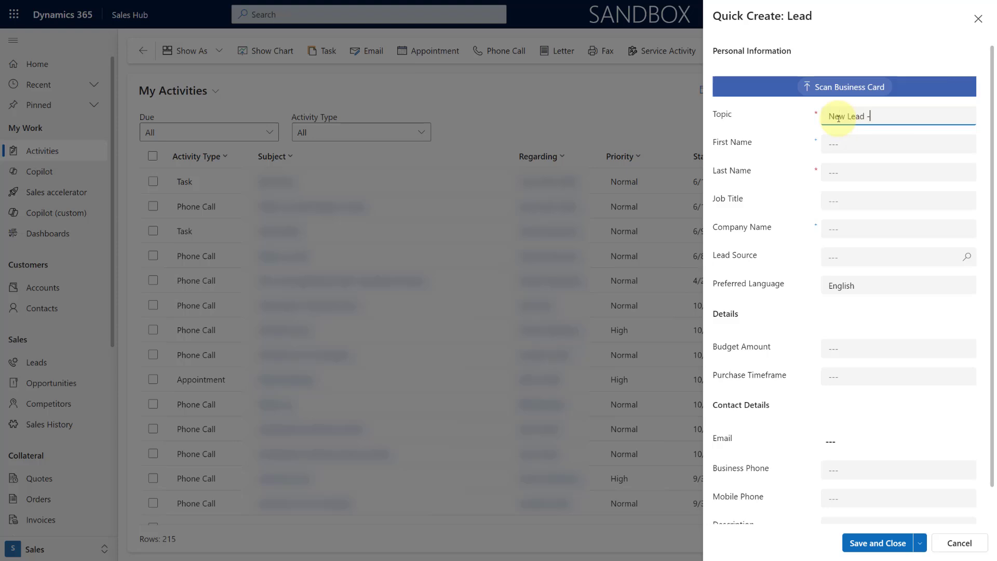
text(Theresa)
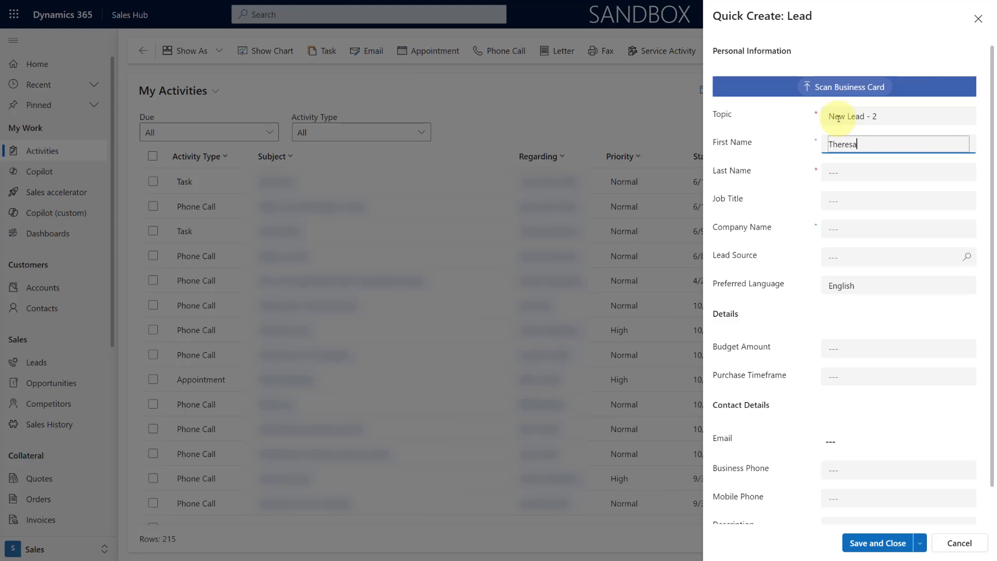
text(Testing)
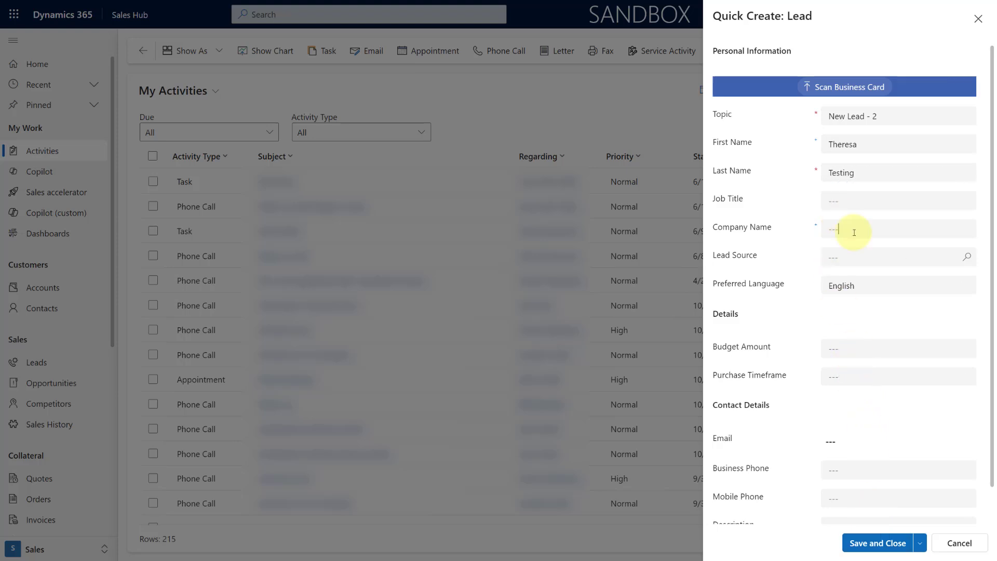
text(Testing Company)
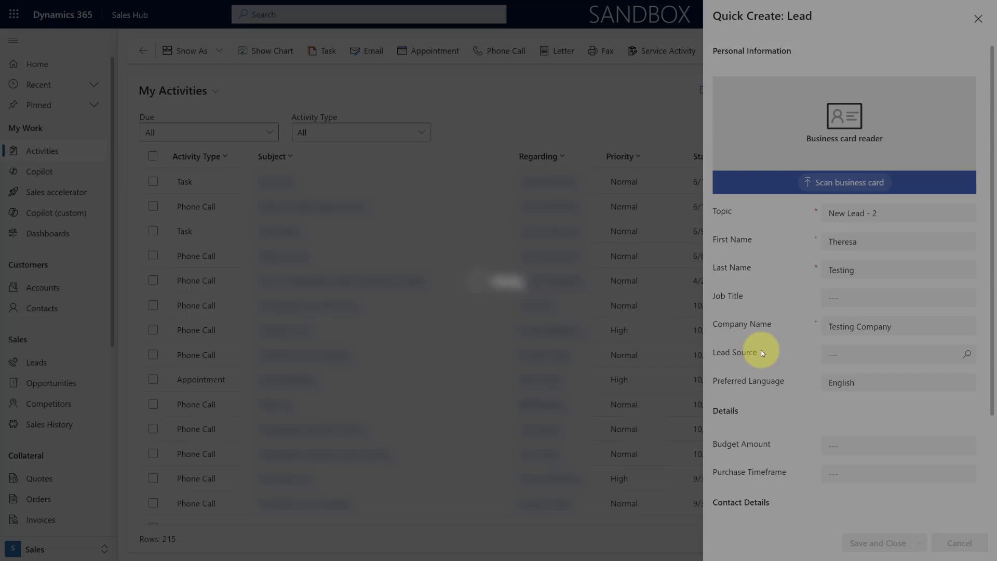
click(877, 543)
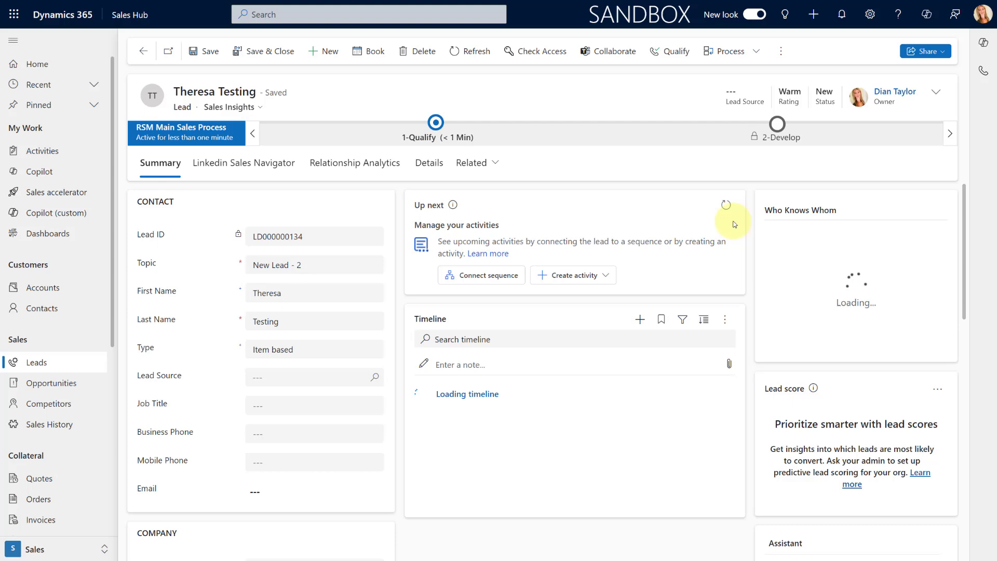
mouse_move(676, 50)
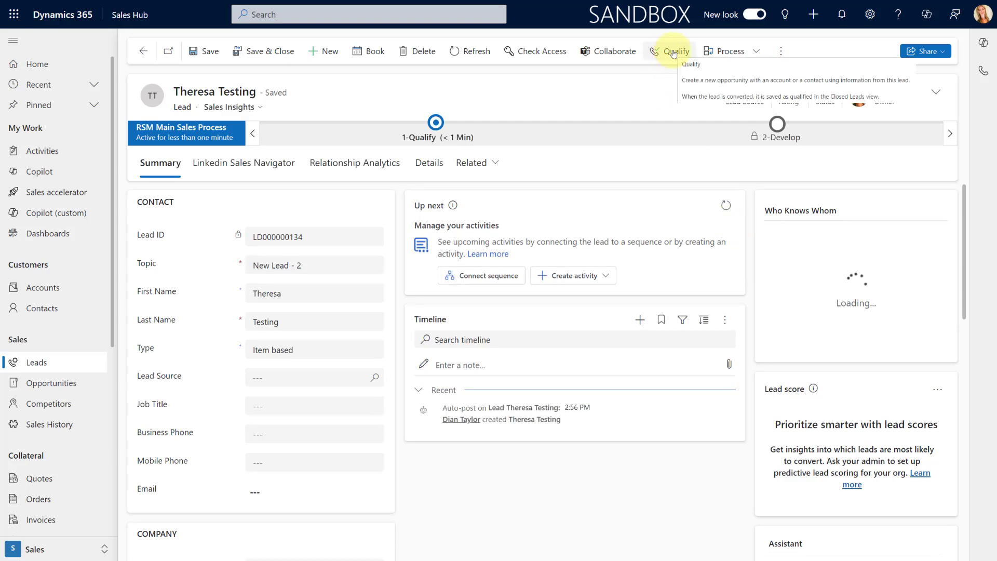
Step: Bring up the Qualify lead pane showing Testing Company, Theresa Testing and New Lead - 2 will be auto-created
click(672, 51)
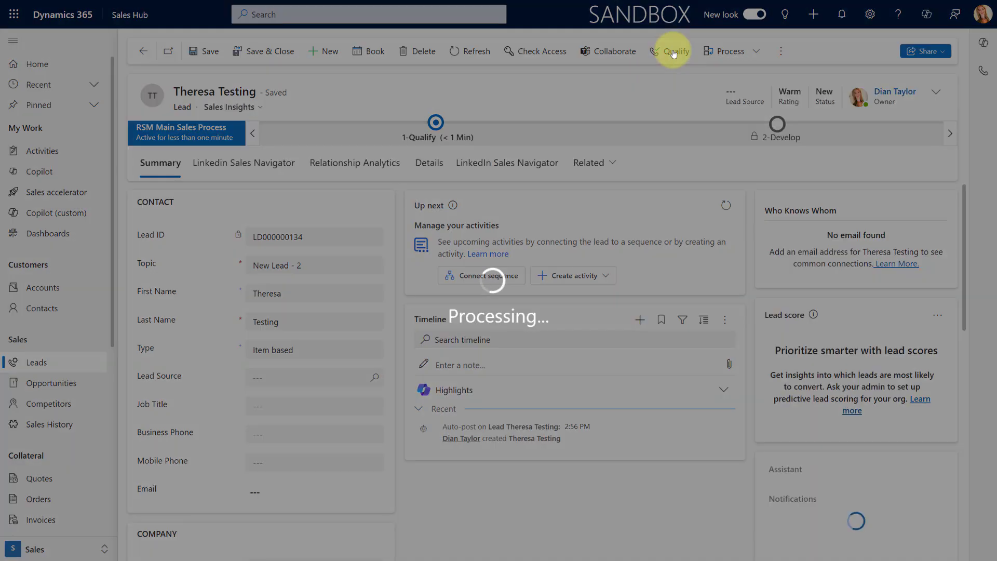
click(669, 51)
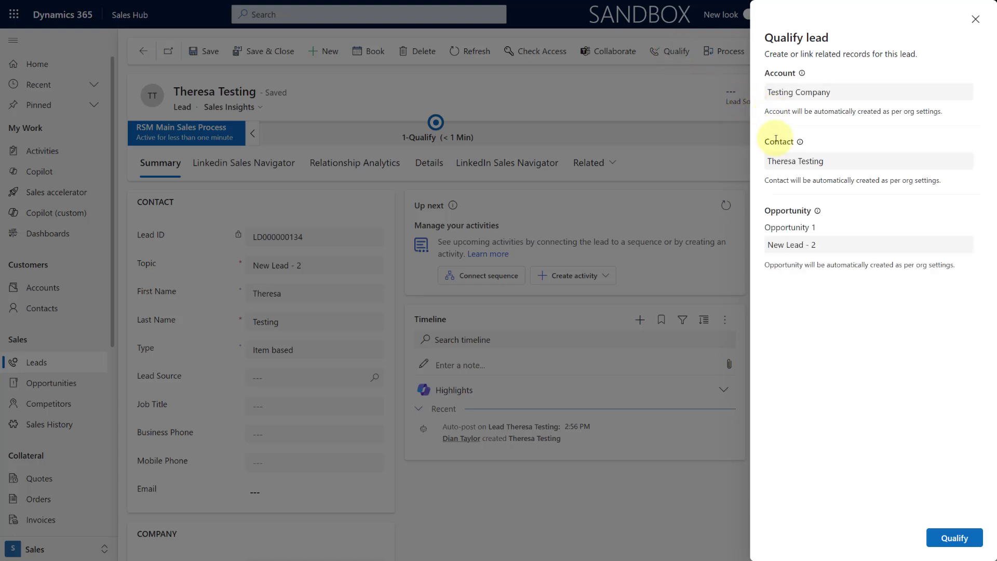
mouse_move(784, 137)
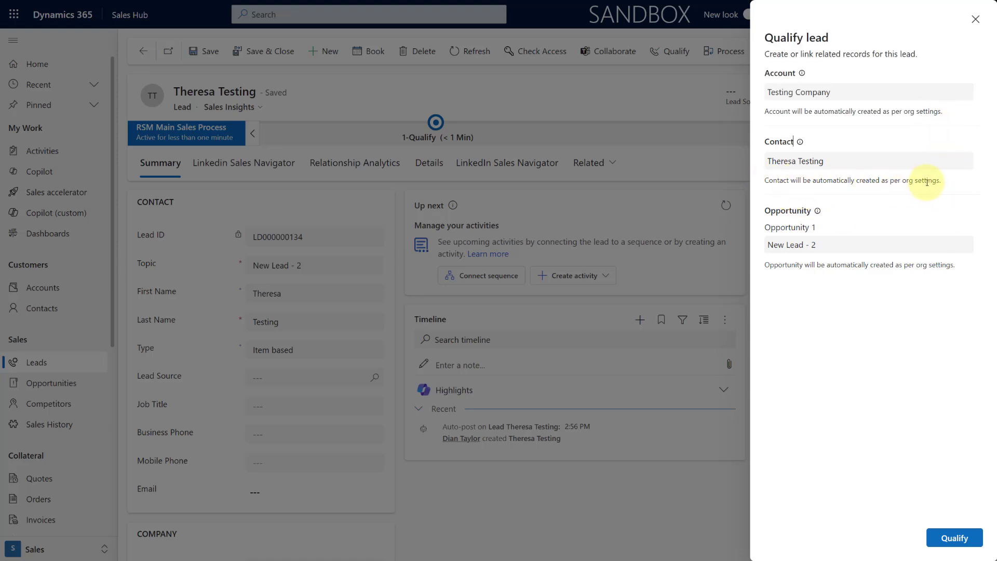
mouse_move(769, 227)
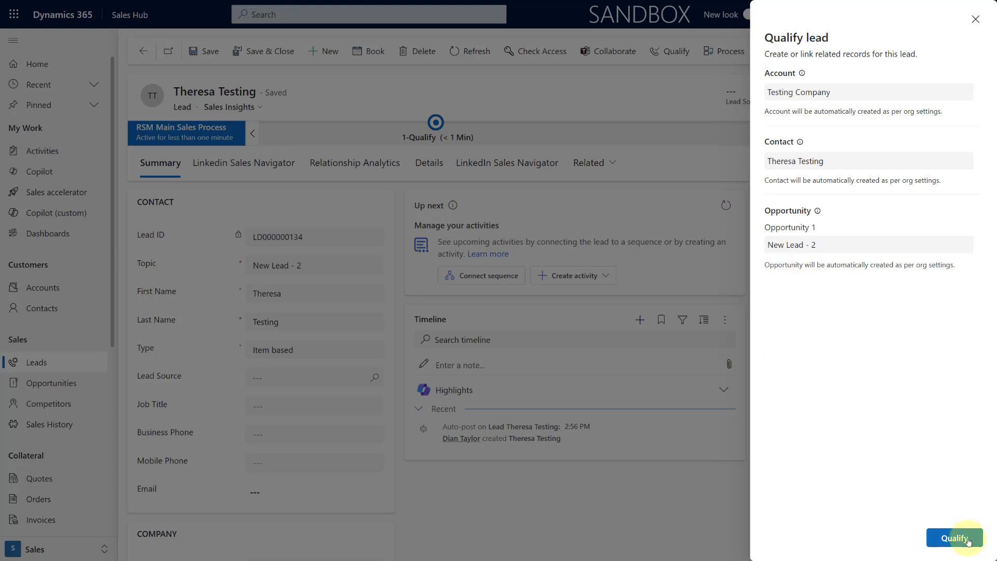
Step: Confirm qualification, creating Testing Company, contact Theresa Testing and opportunity New Lead - 2 with Copilot summary
click(954, 537)
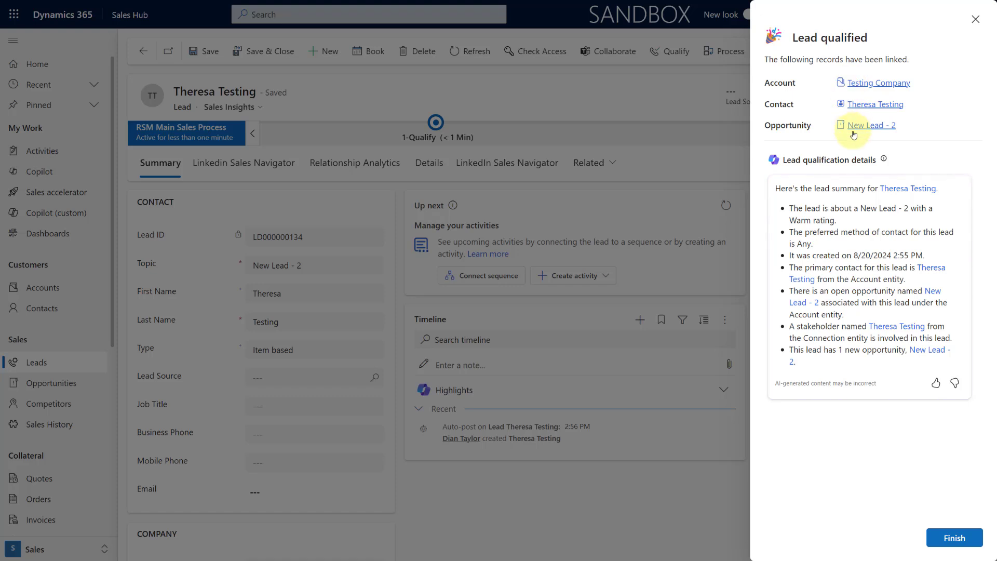
mouse_move(803, 164)
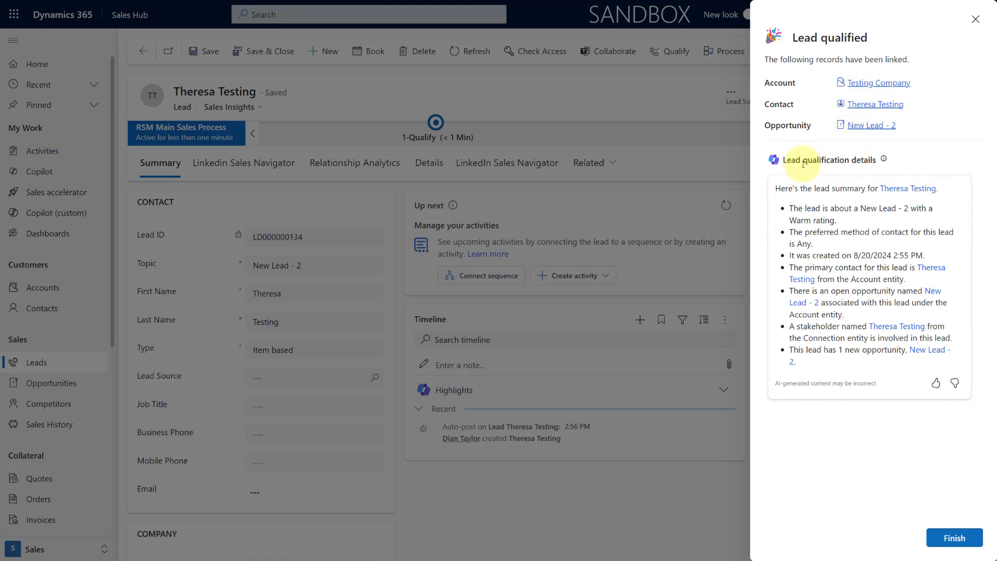
mouse_move(954, 537)
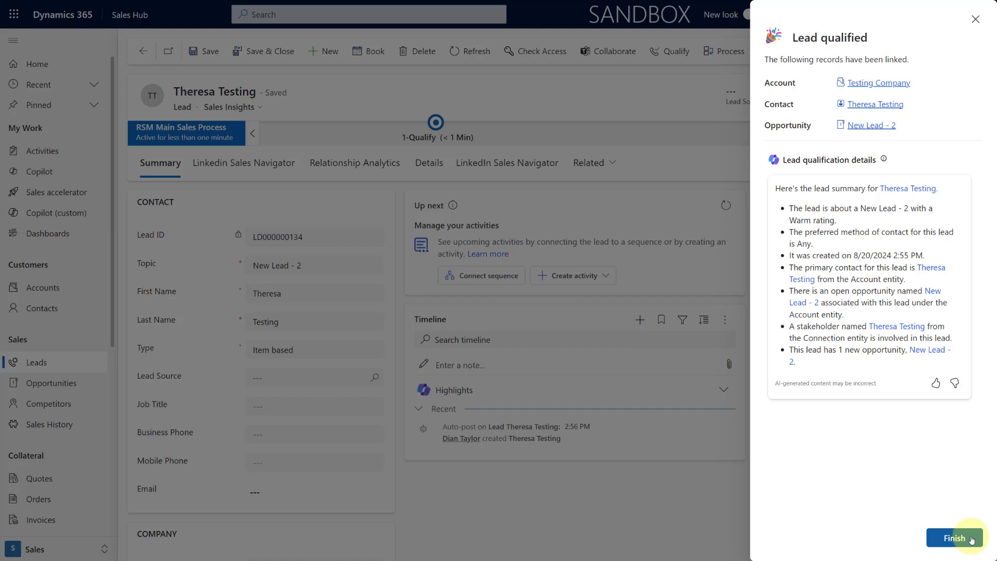